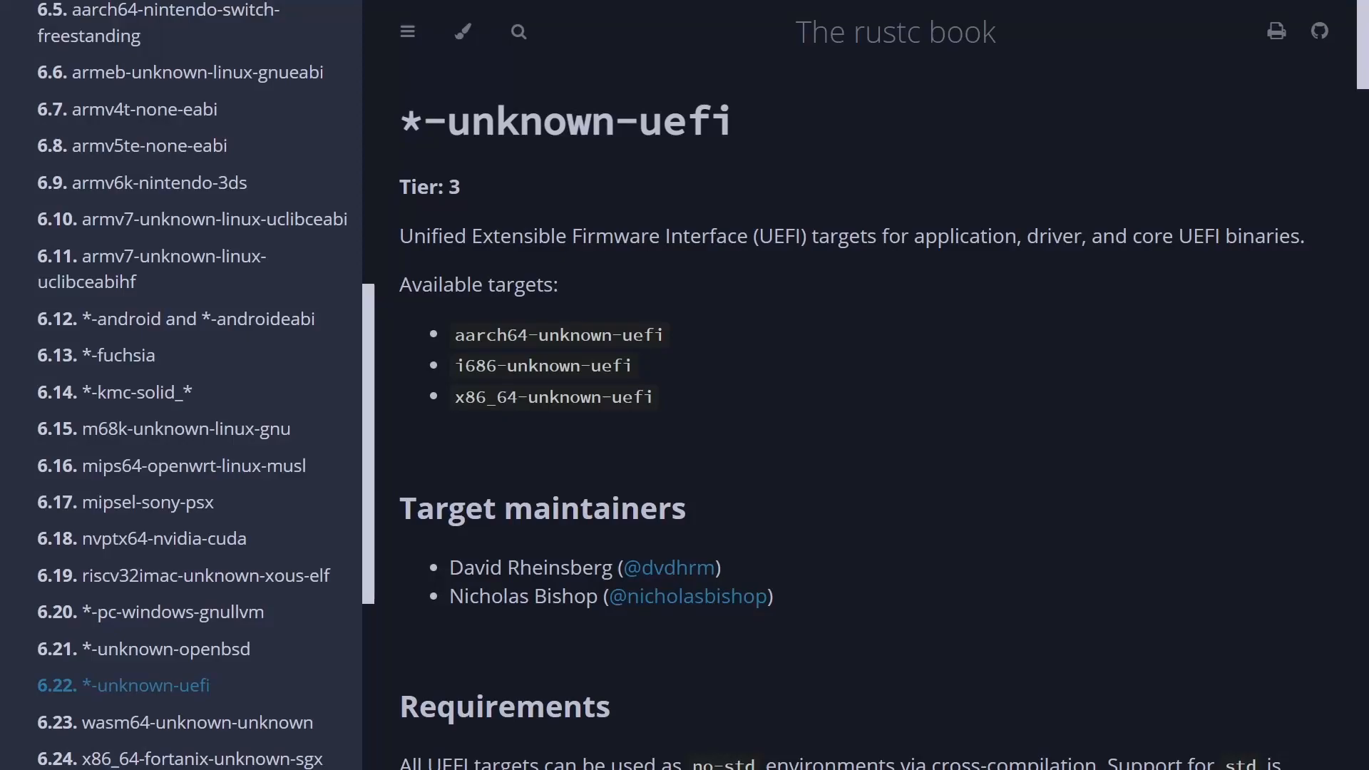
mouse_move(1146, 316)
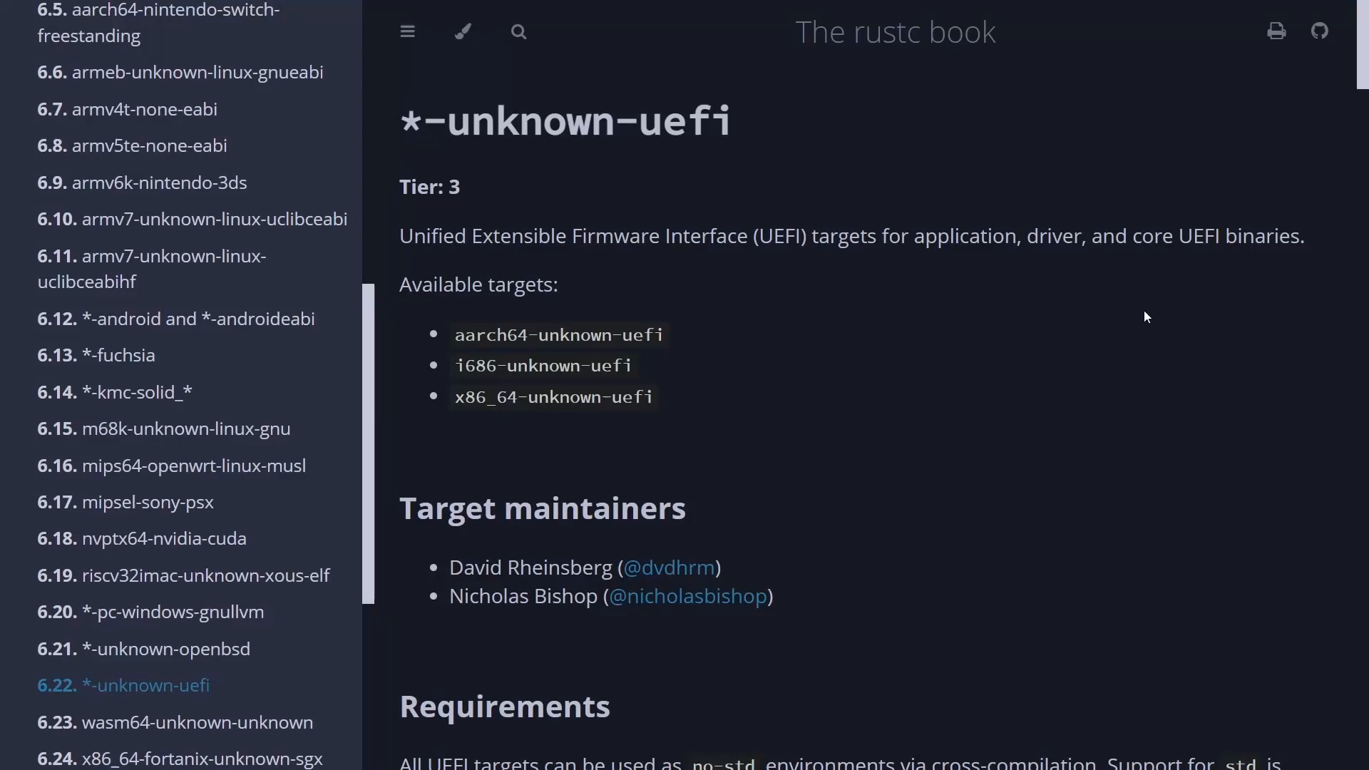
mouse_move(781, 140)
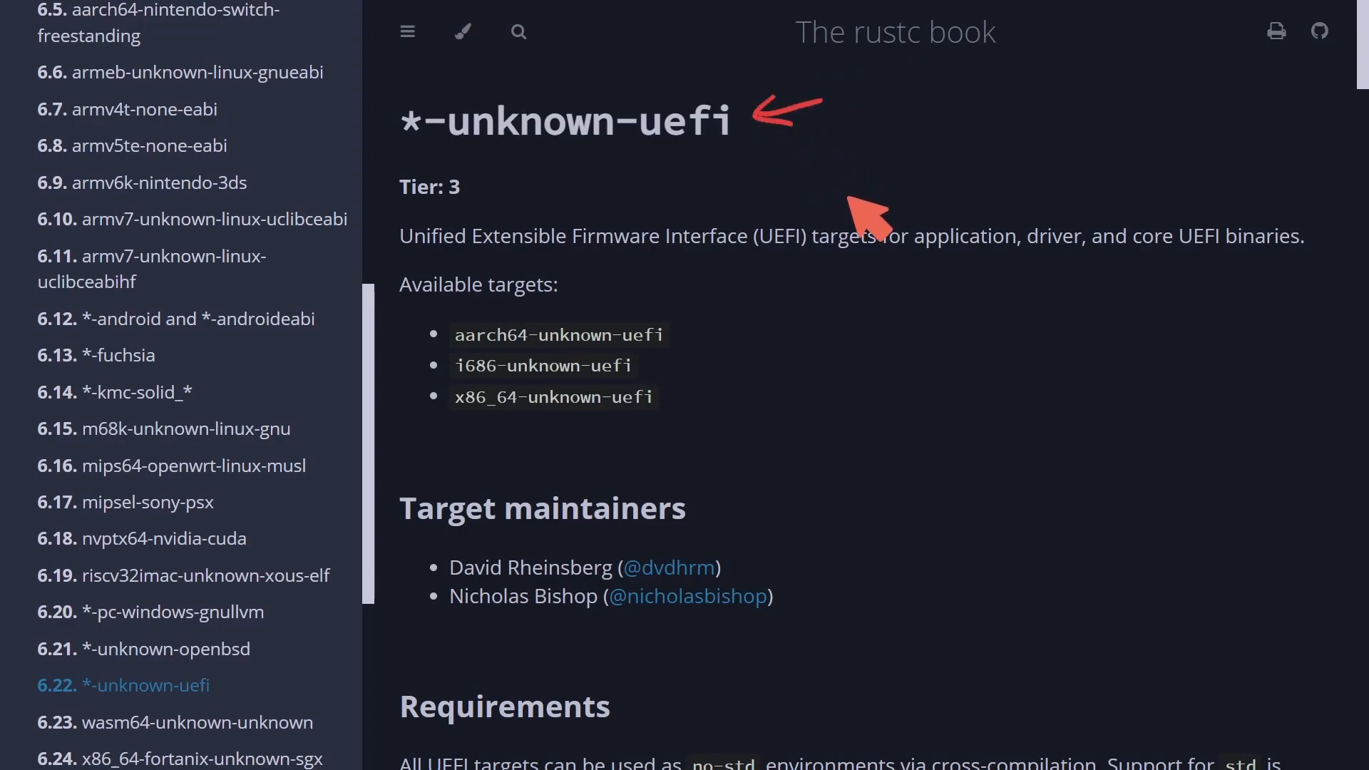
mouse_move(777, 267)
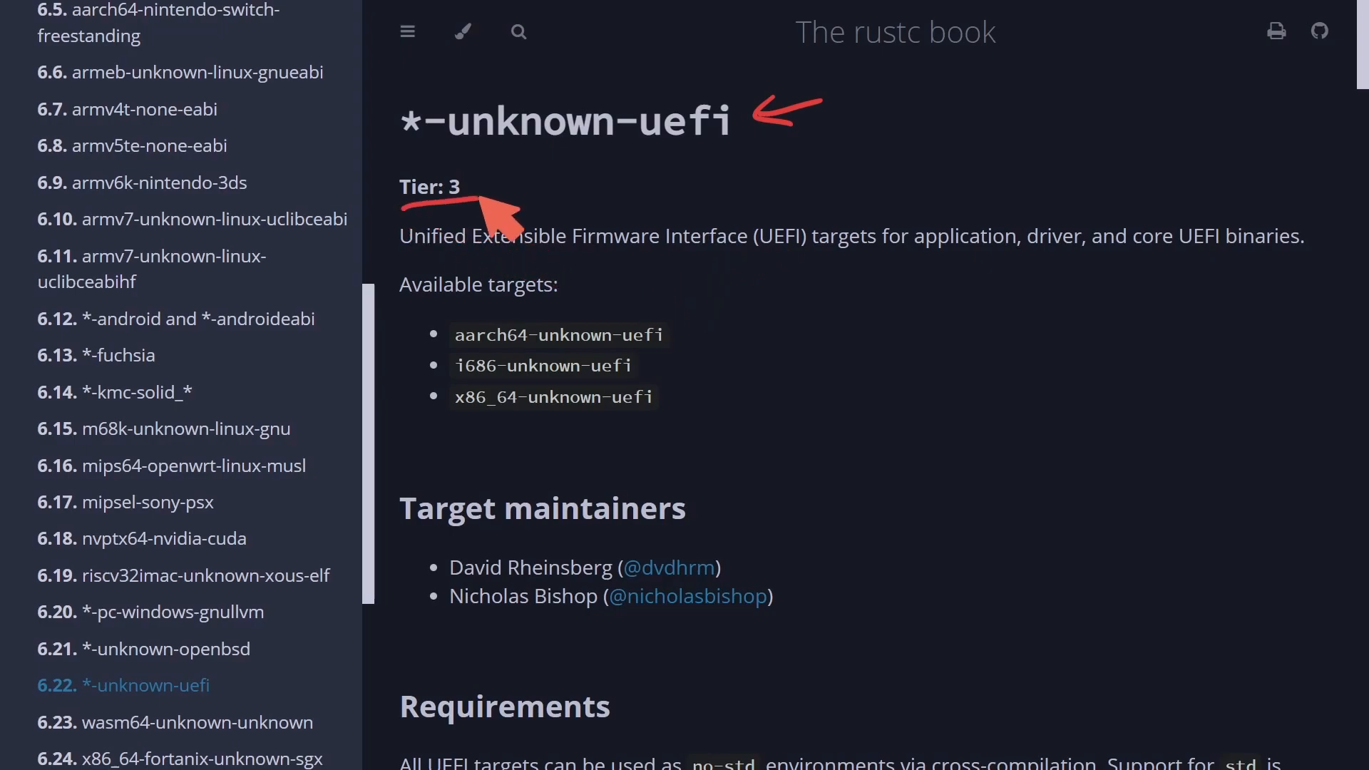
mouse_move(532, 262)
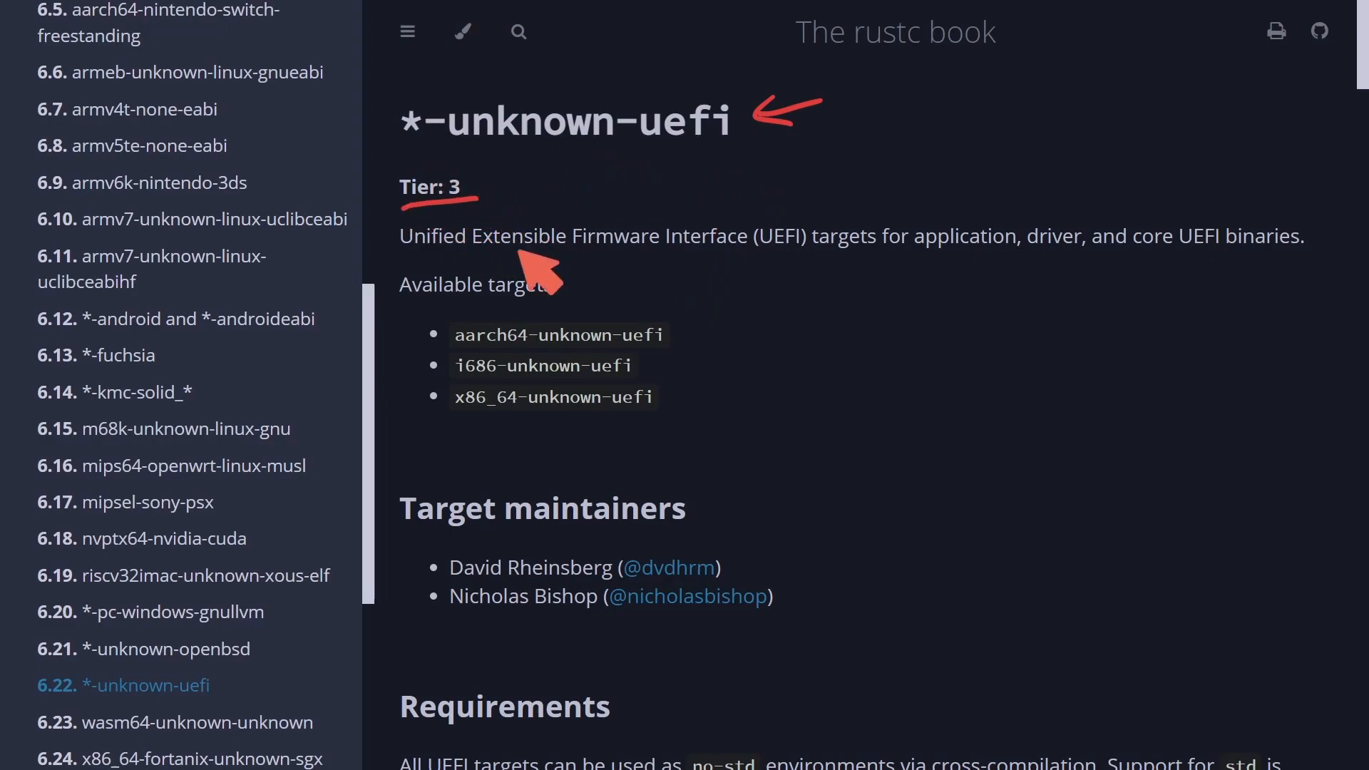
mouse_move(908, 410)
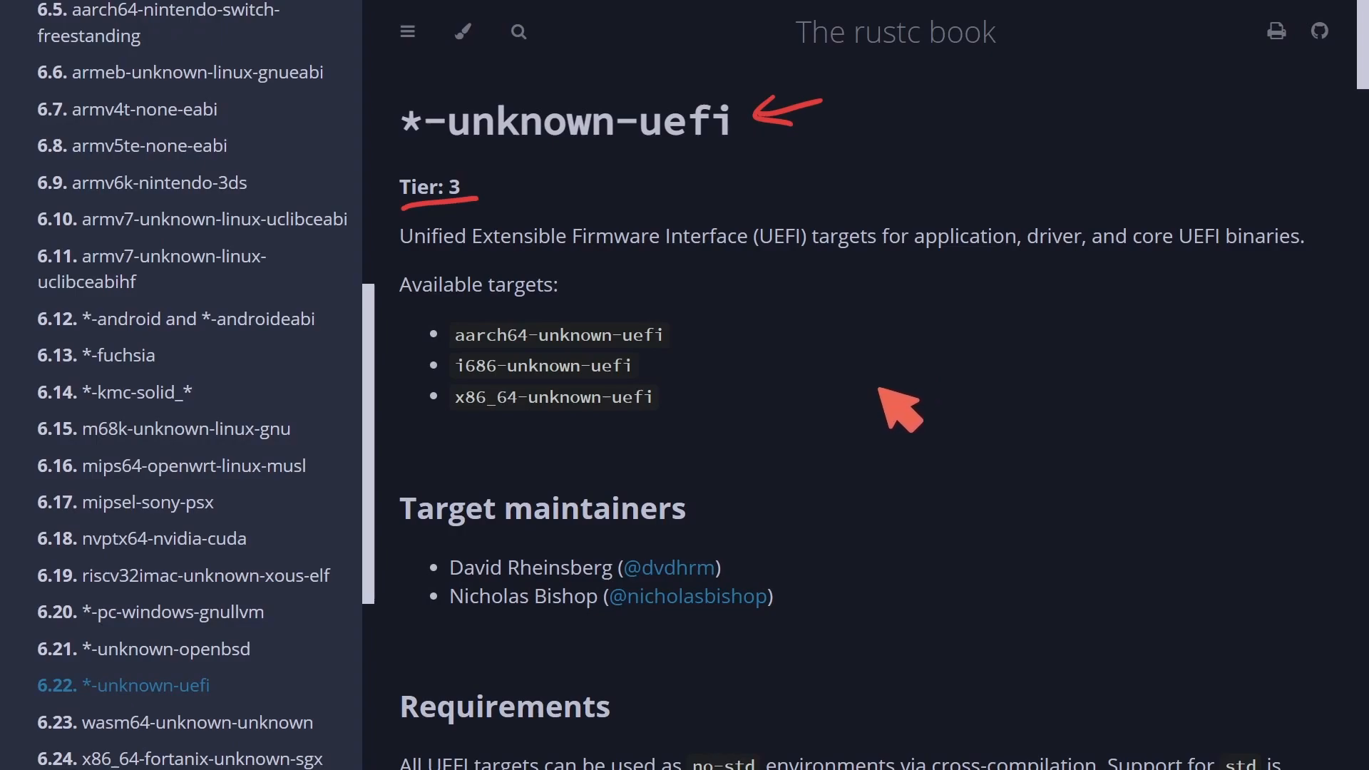
mouse_move(904, 406)
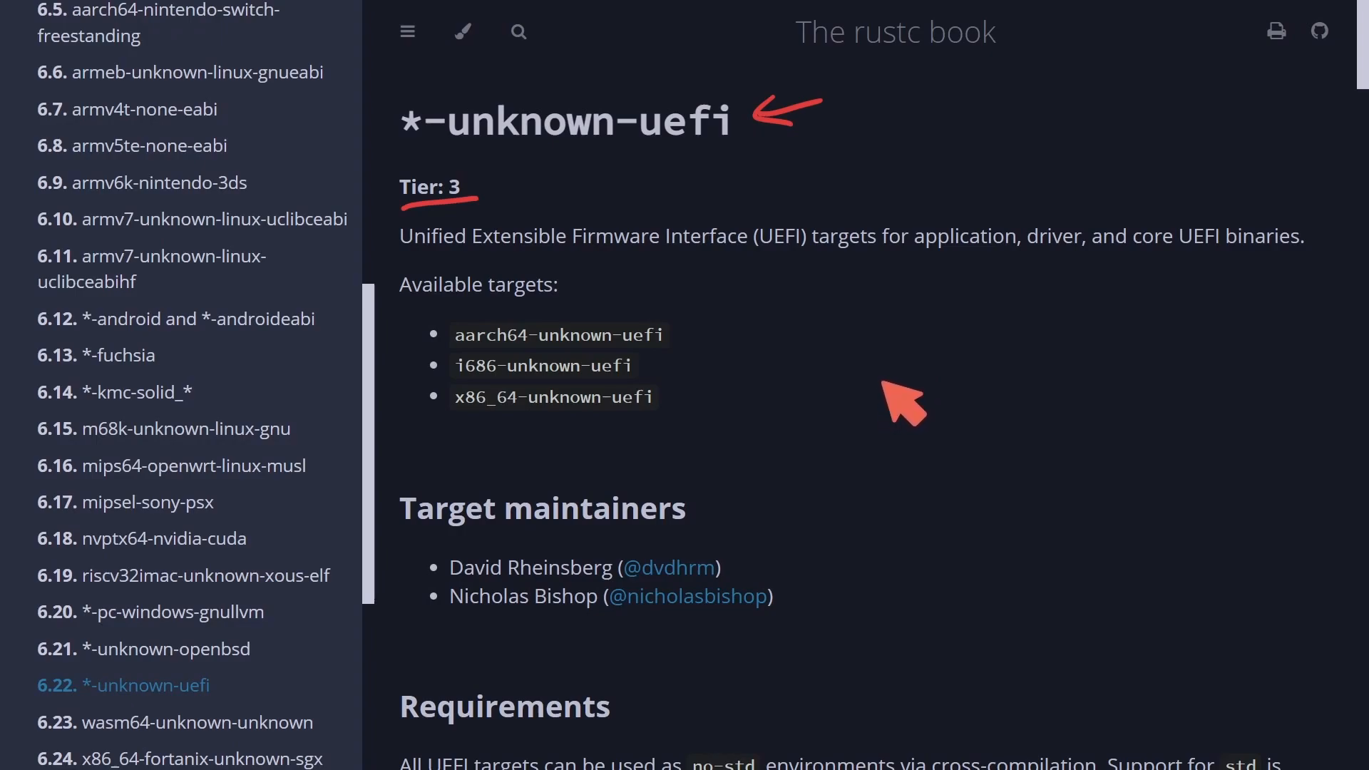
mouse_move(576, 349)
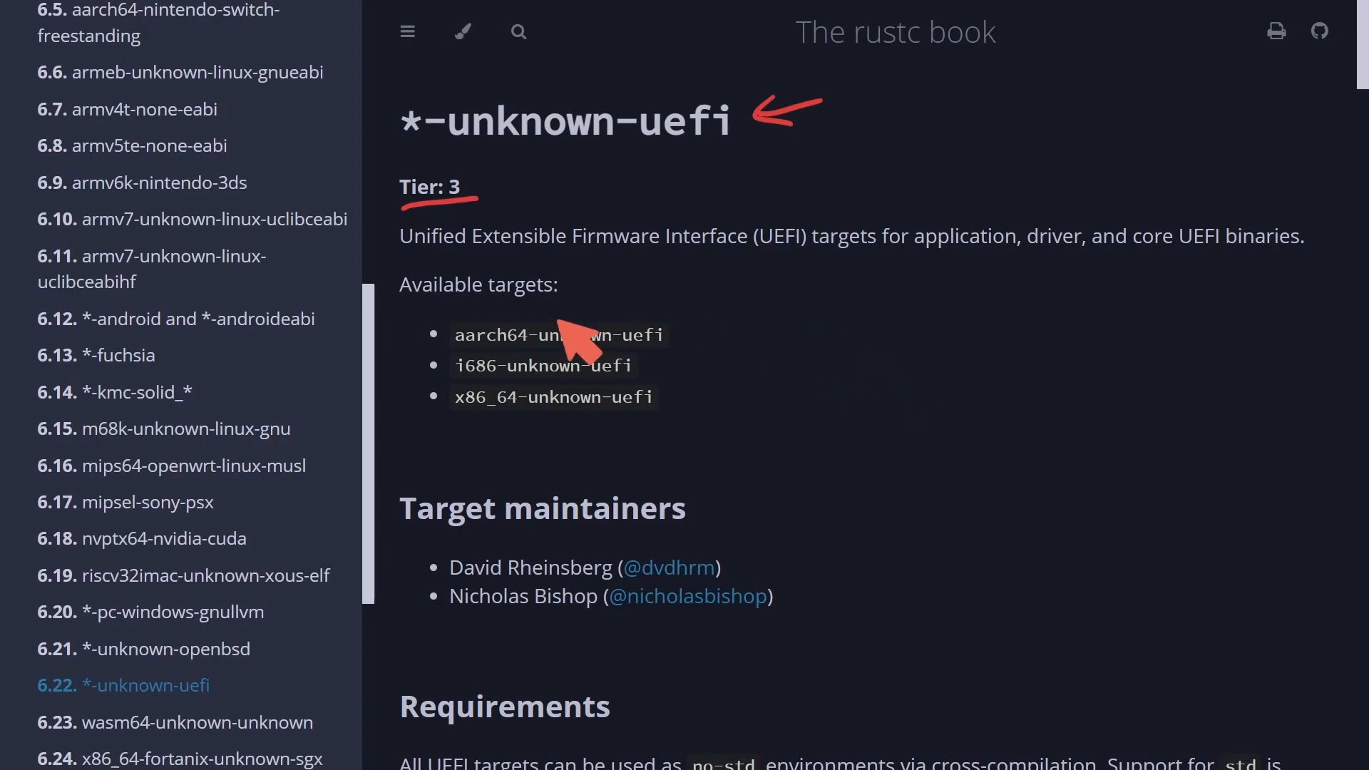
mouse_move(576, 262)
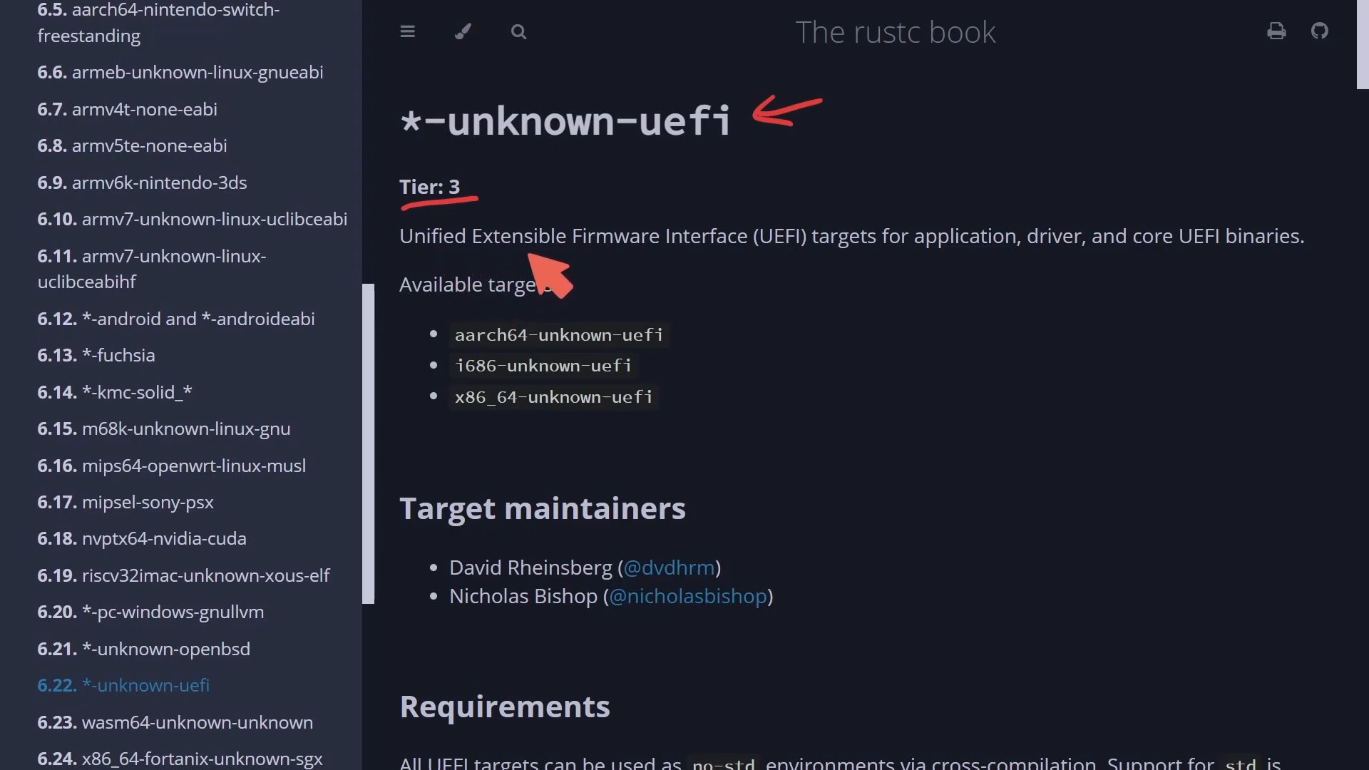
mouse_move(786, 284)
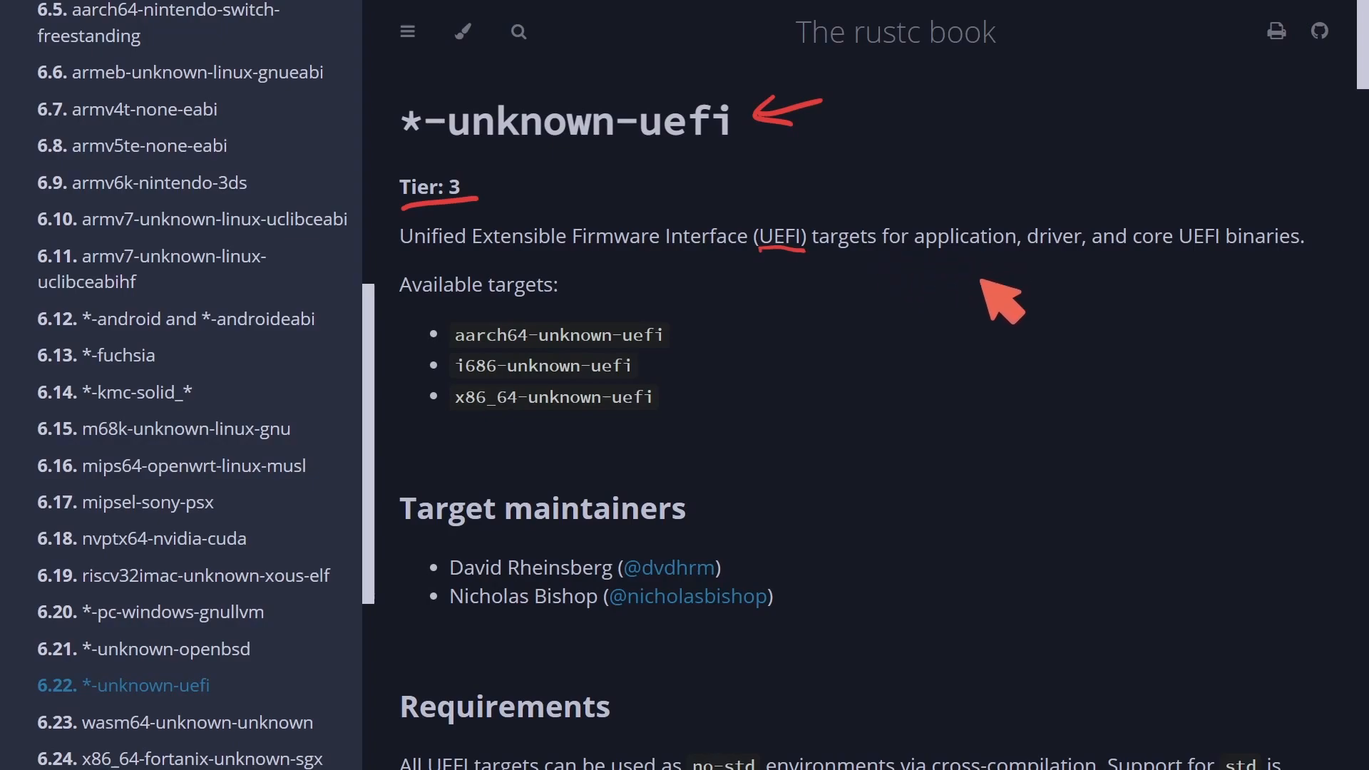
mouse_move(1188, 314)
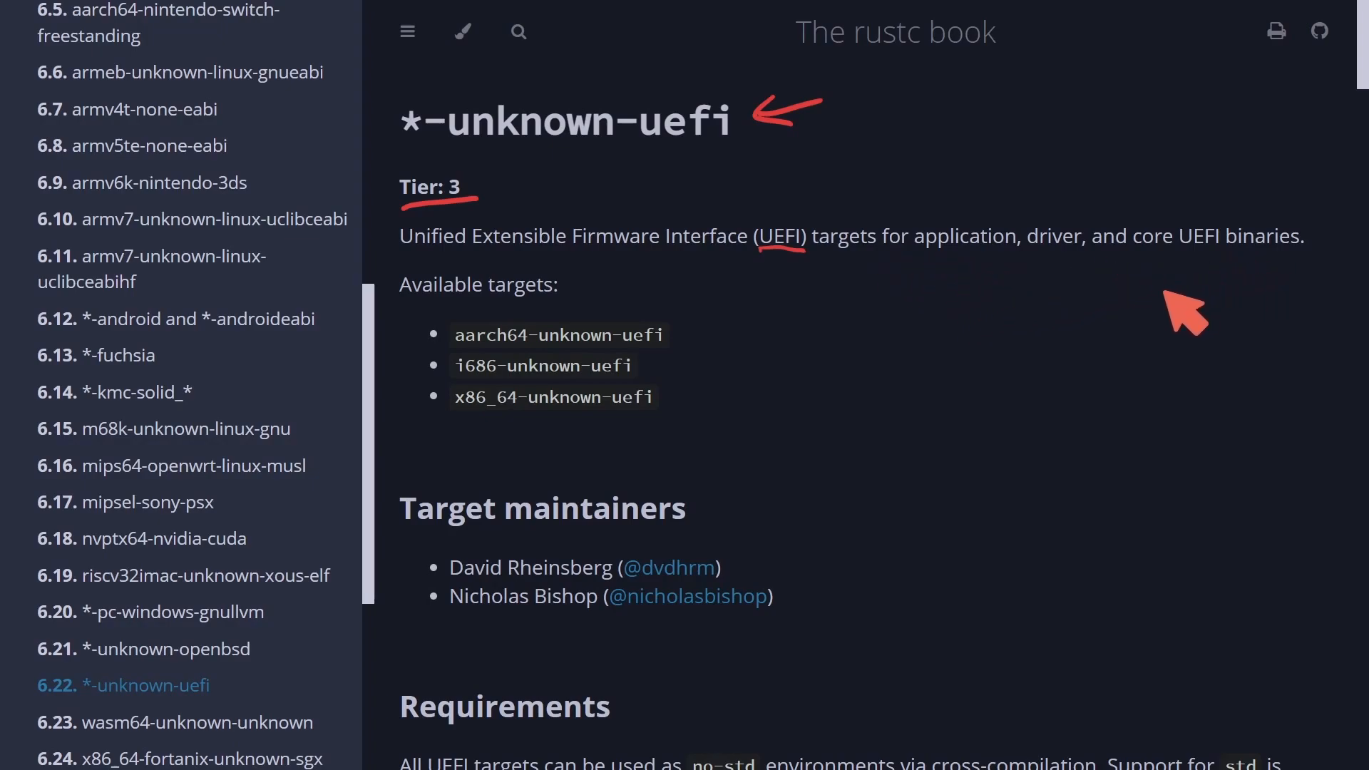
mouse_move(1041, 329)
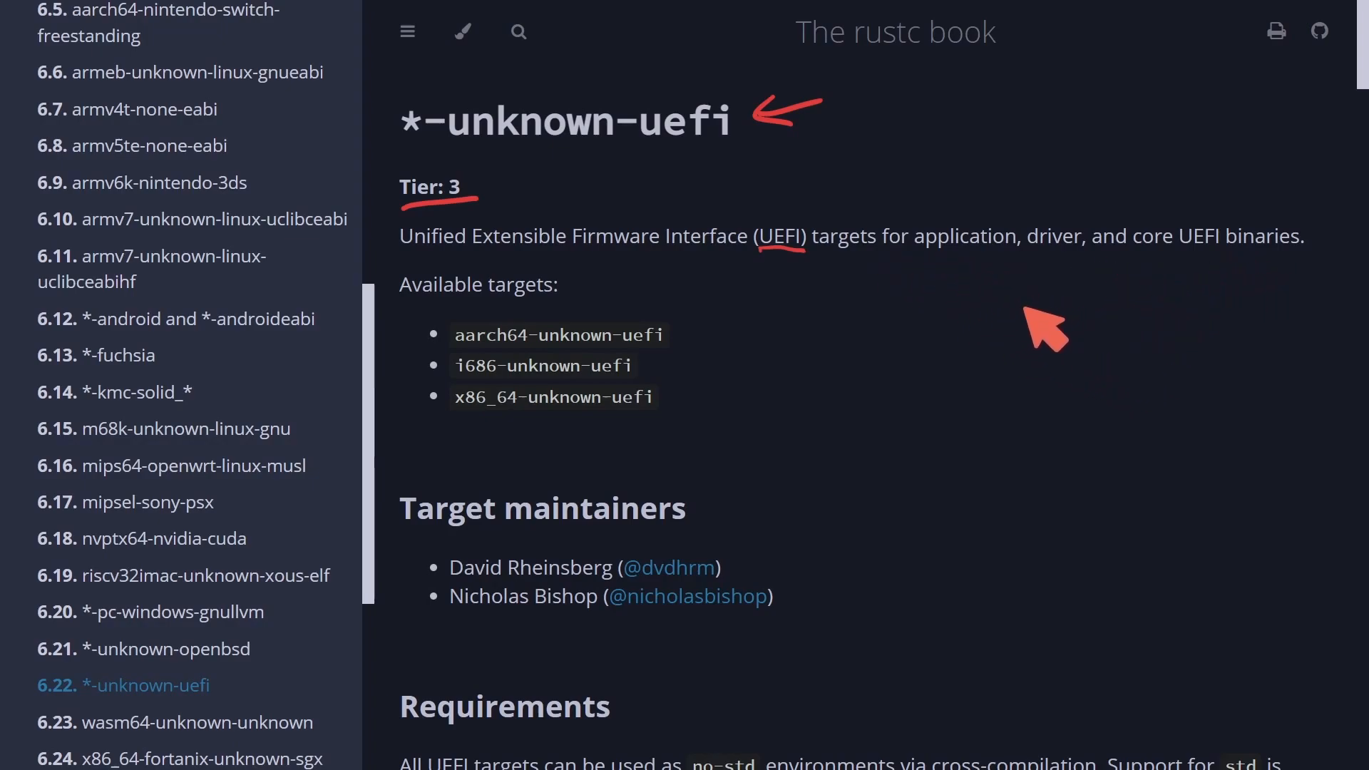
mouse_move(986, 329)
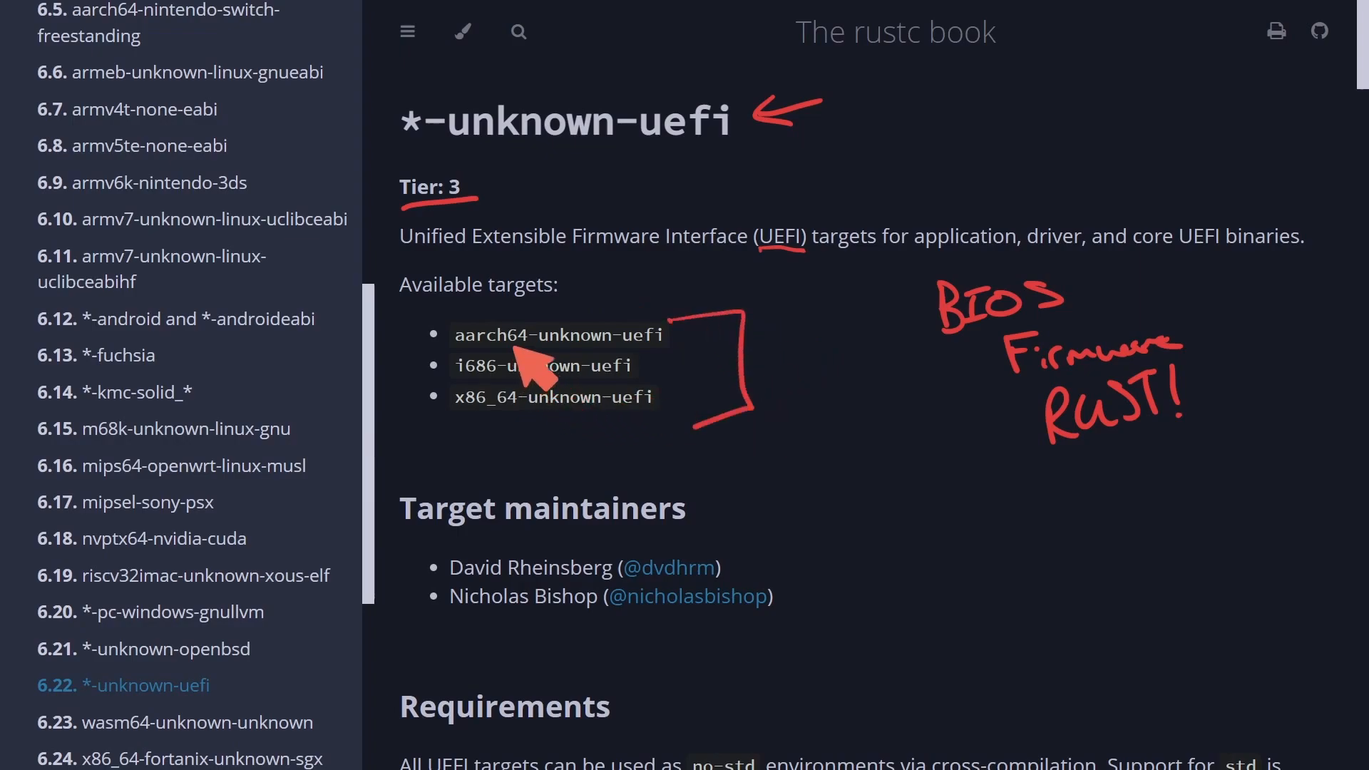
mouse_move(532, 462)
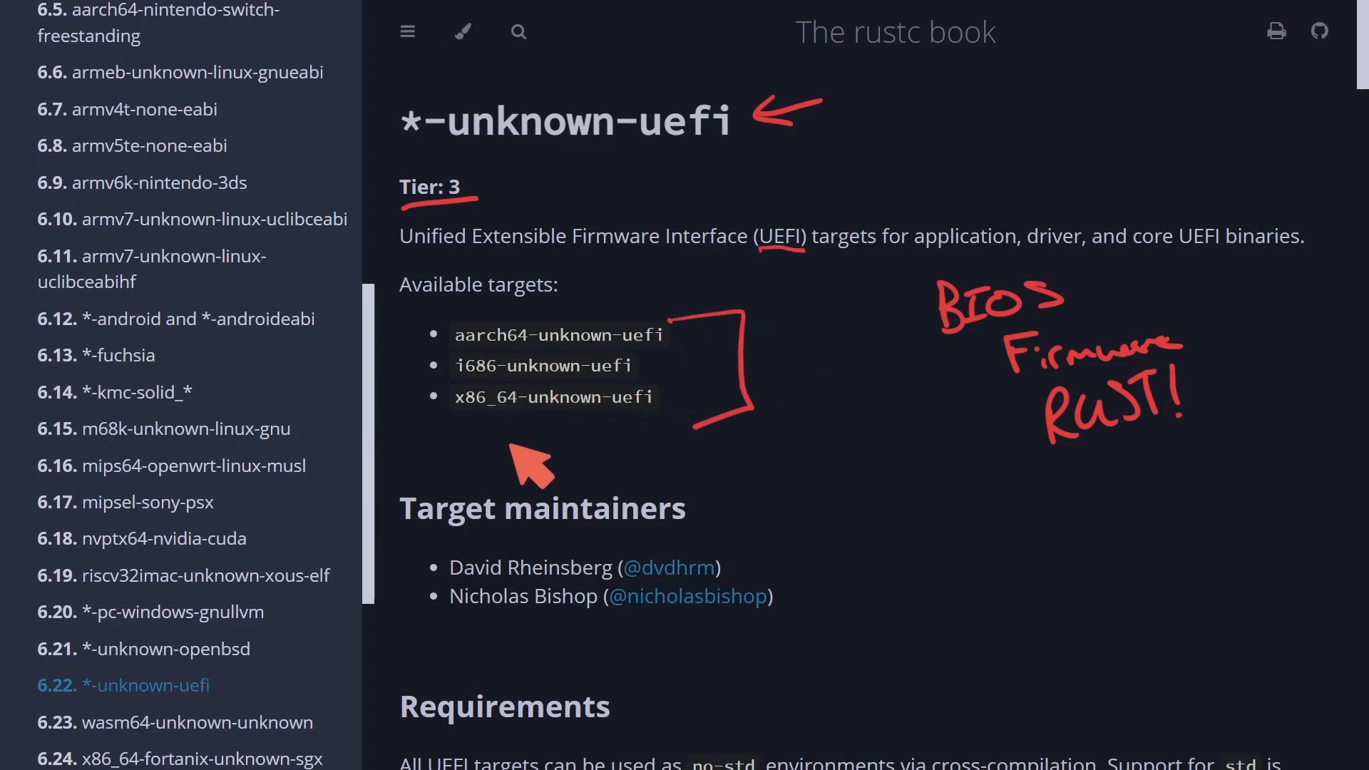
mouse_move(477, 436)
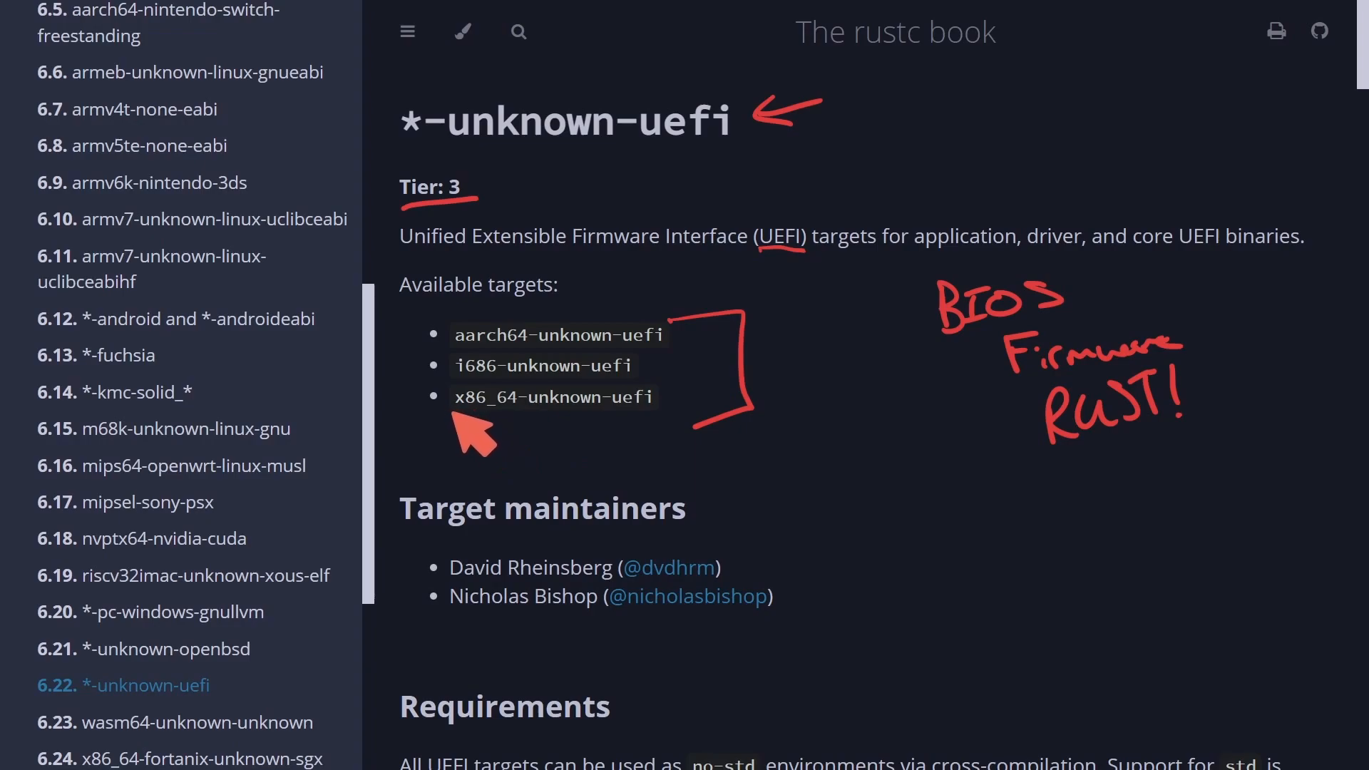
mouse_move(534, 432)
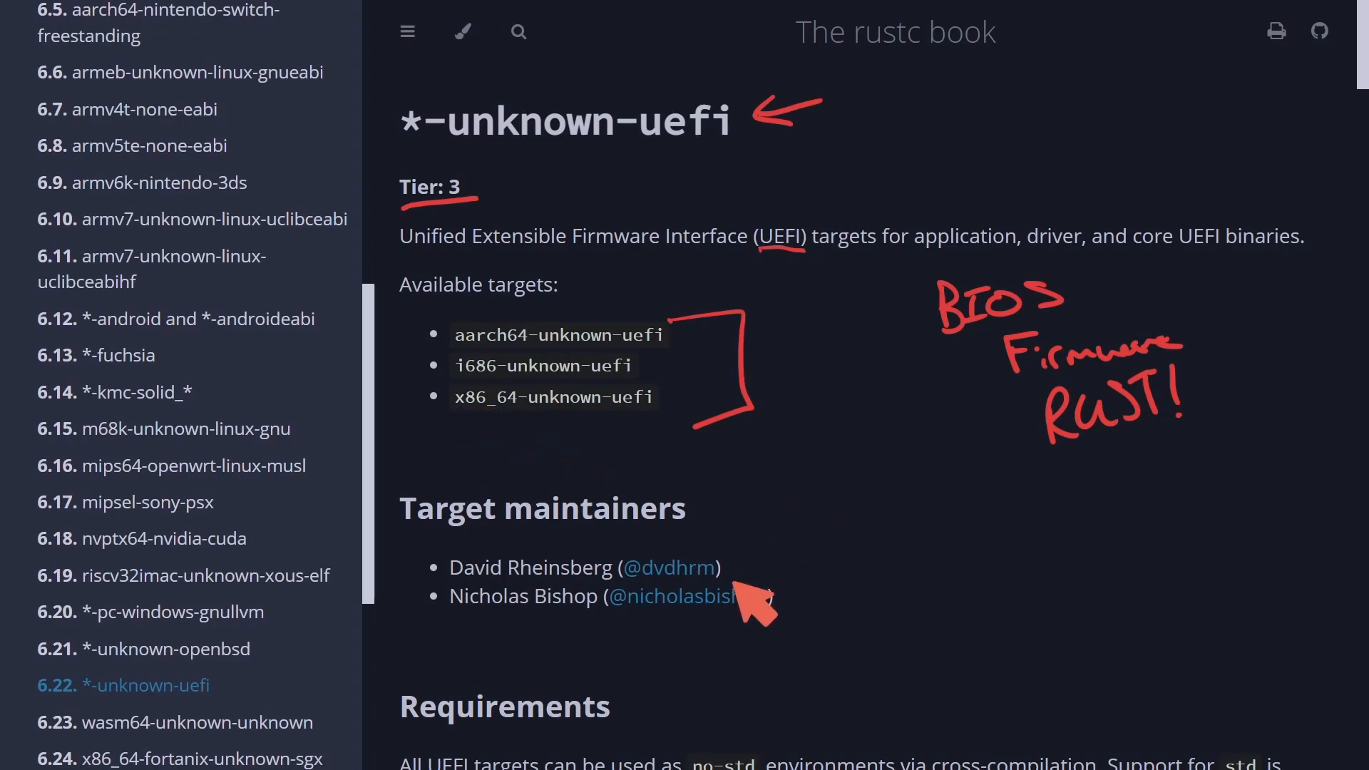
mouse_move(803, 537)
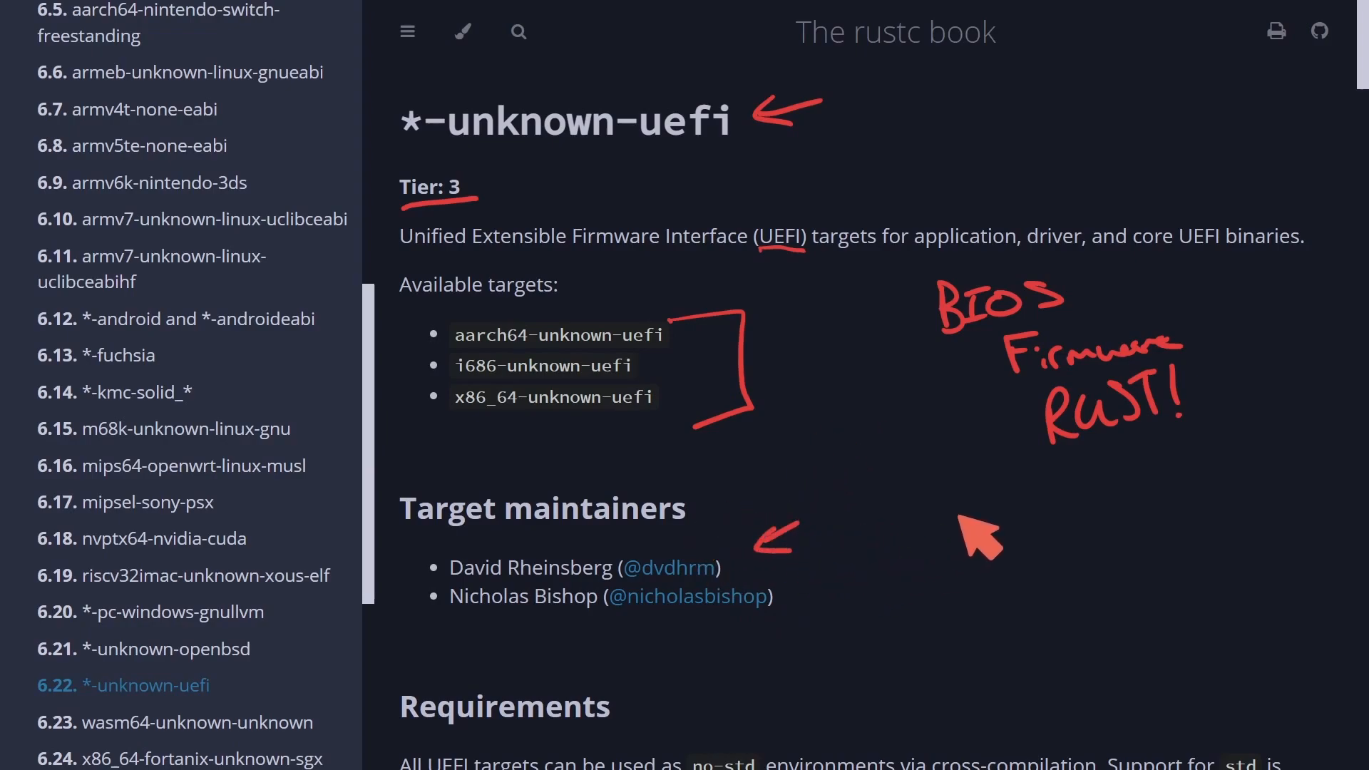
mouse_move(1012, 629)
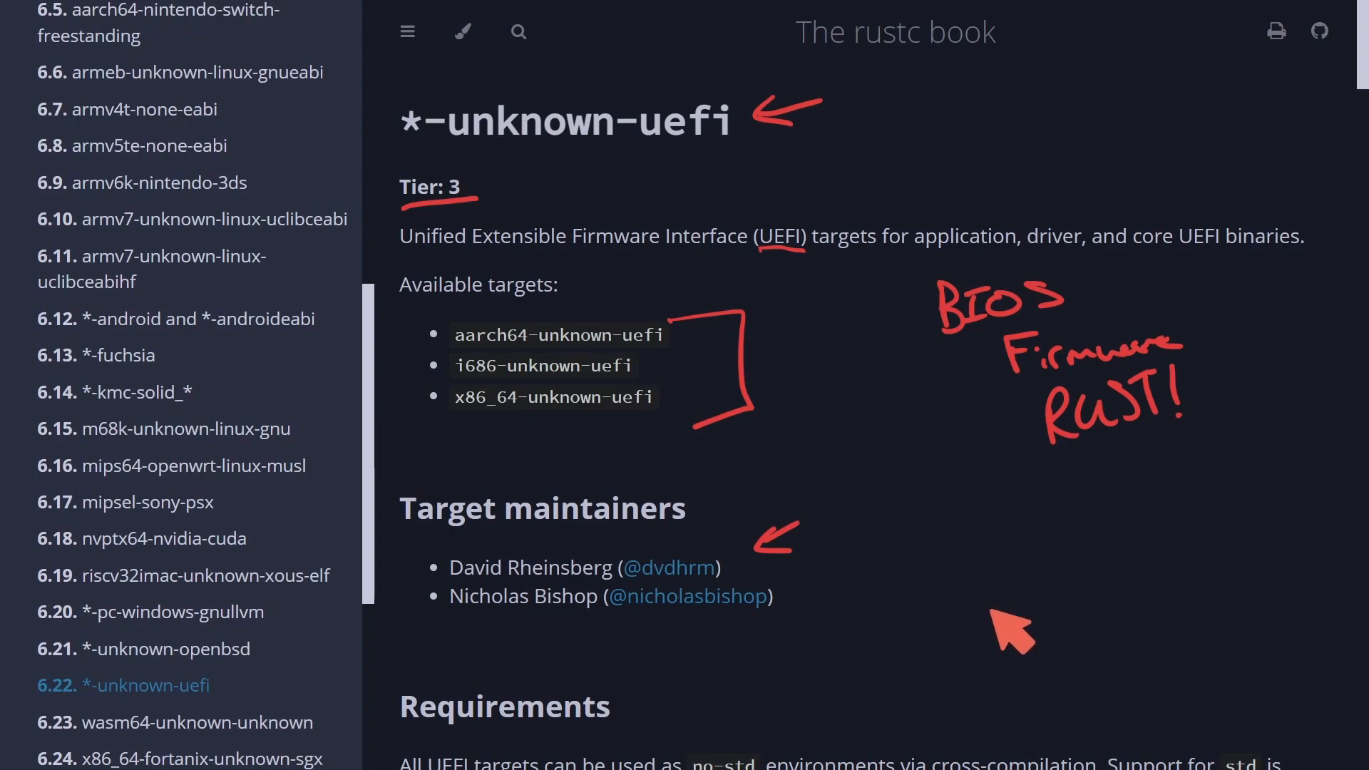
mouse_move(1012, 629)
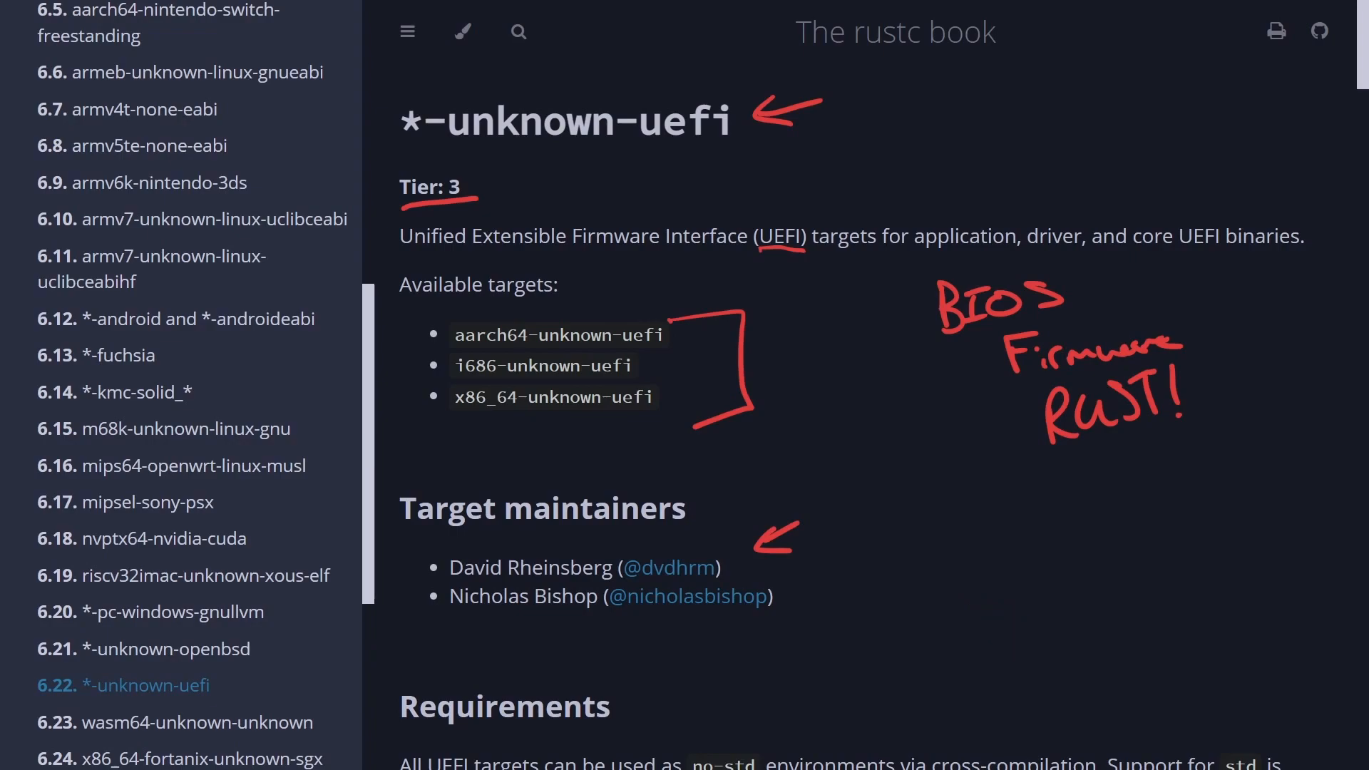
- Switch to the blog tab showing the 'Towards Stable Rust UEFI Firmware' post
click(462, 31)
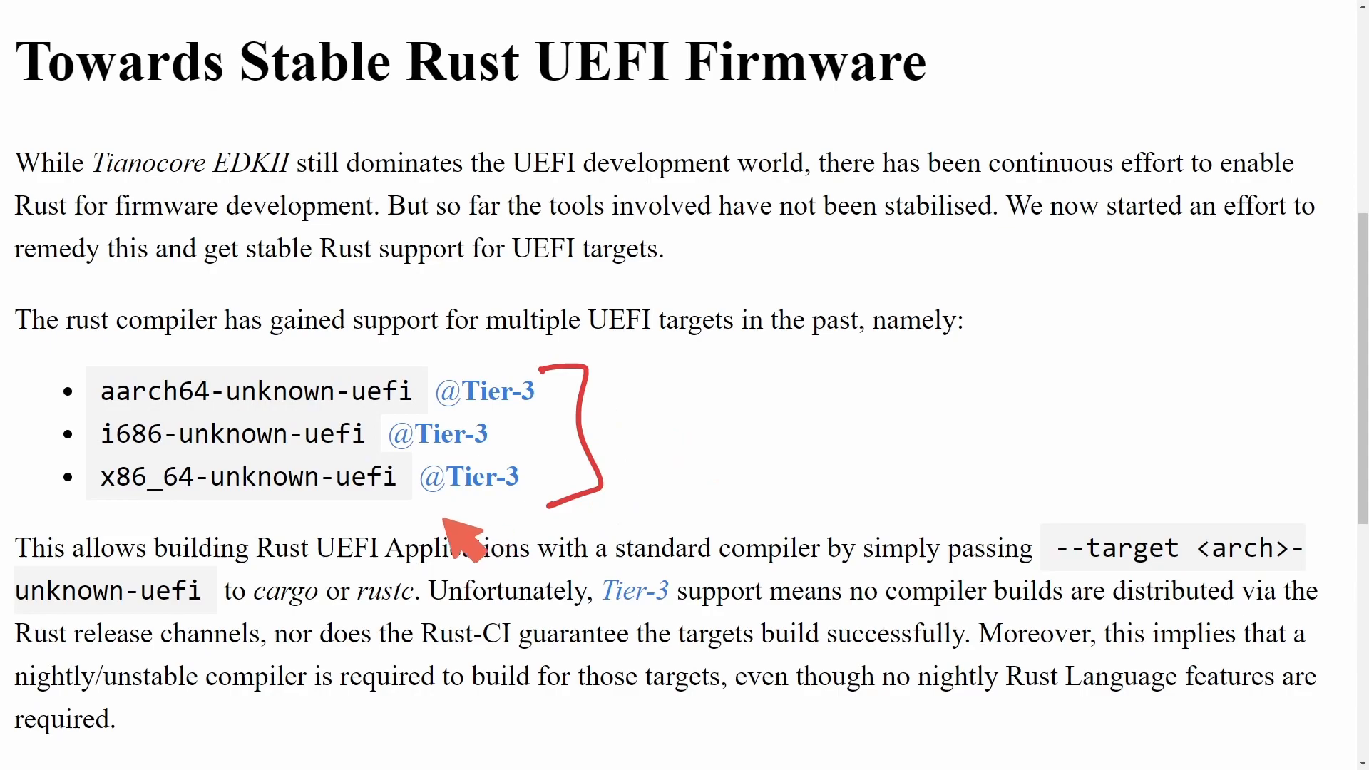
mouse_move(699, 458)
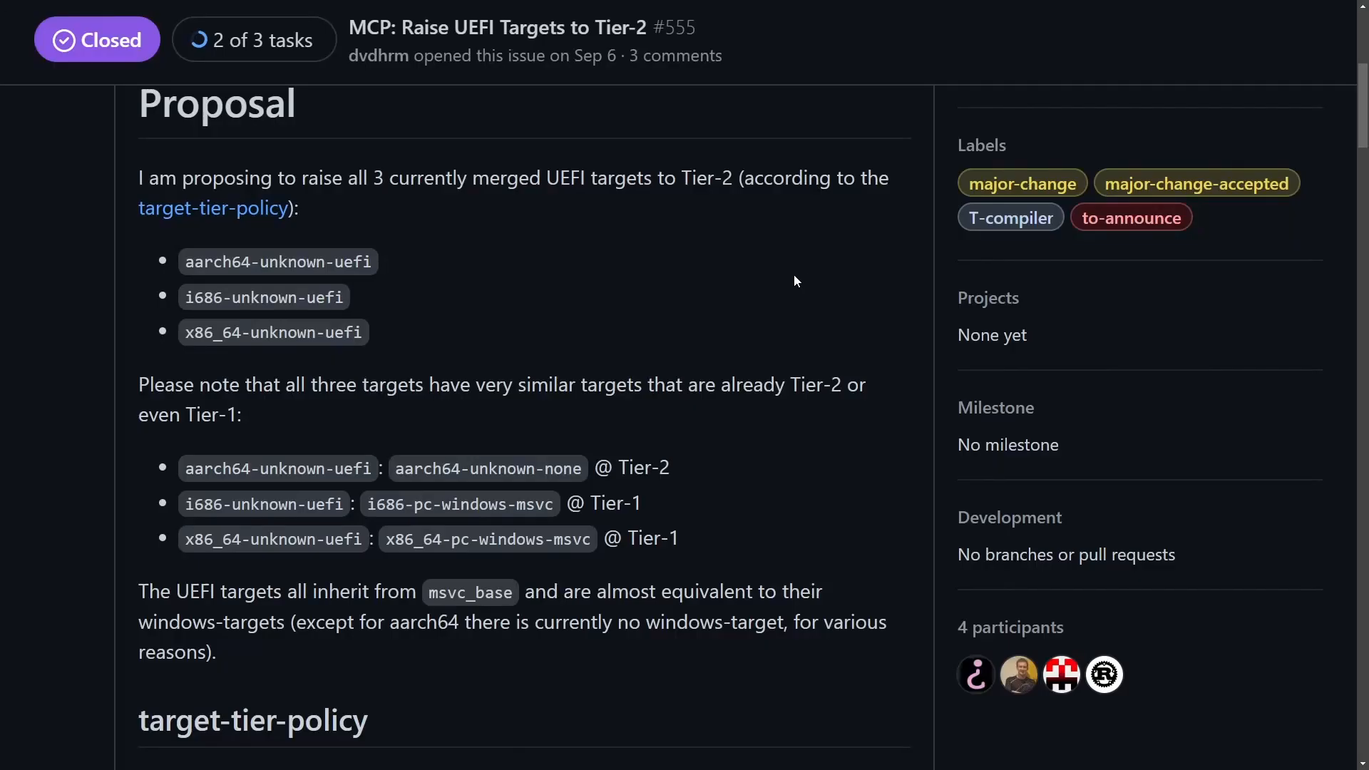
mouse_move(180, 144)
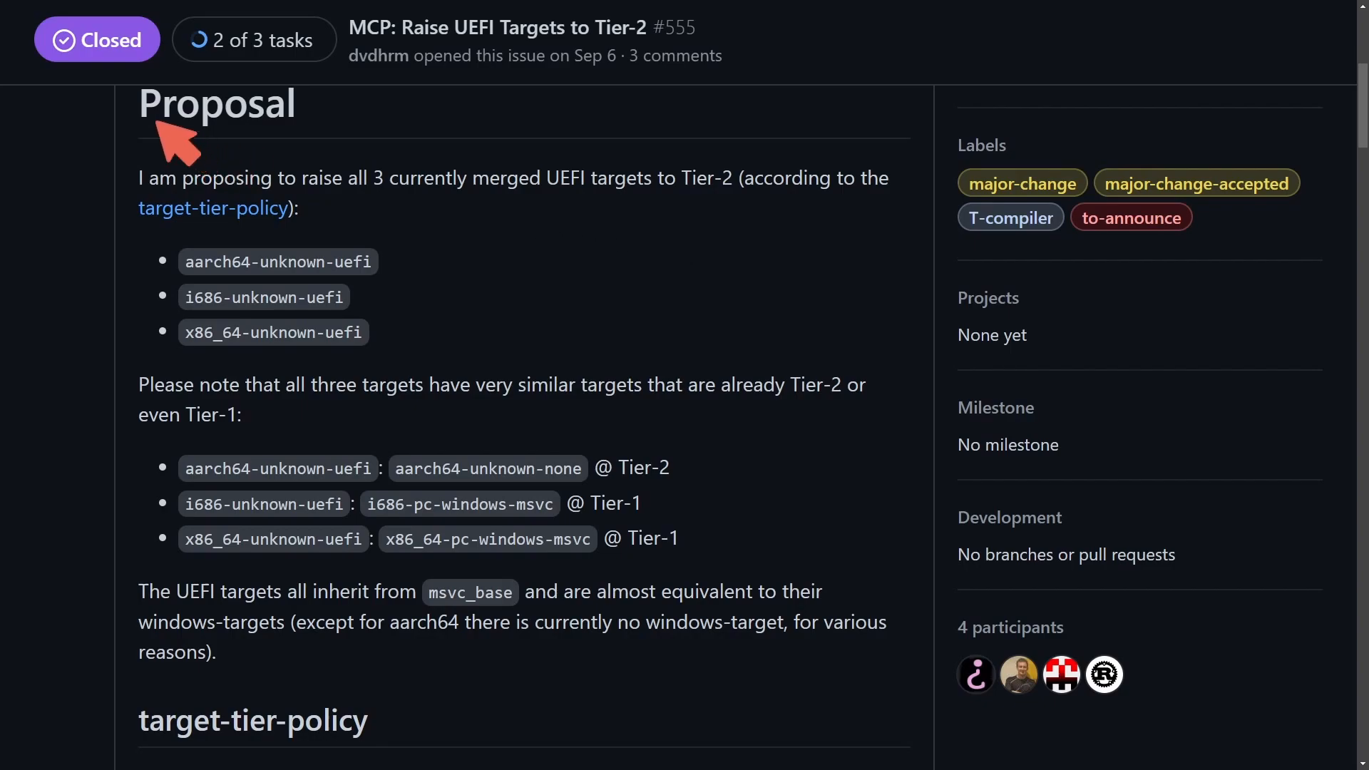
mouse_move(388, 199)
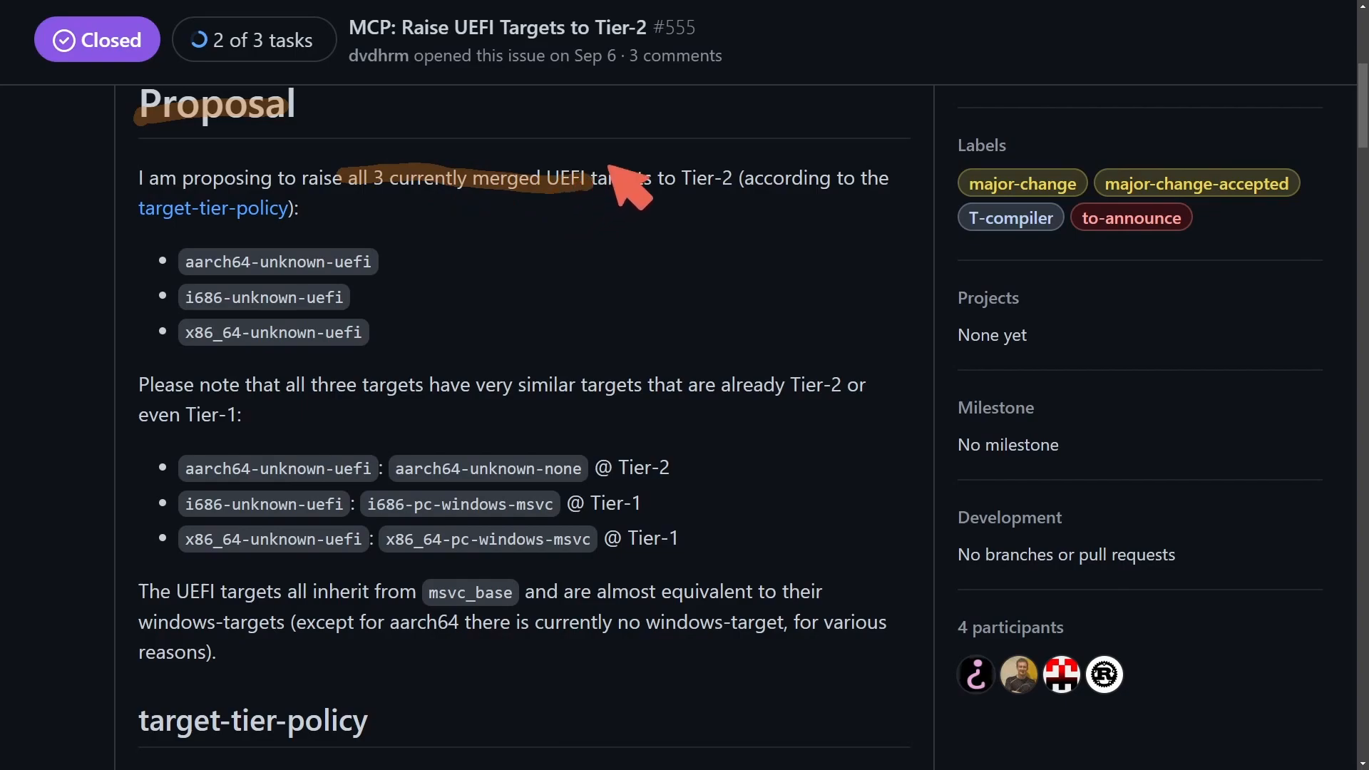
mouse_move(756, 271)
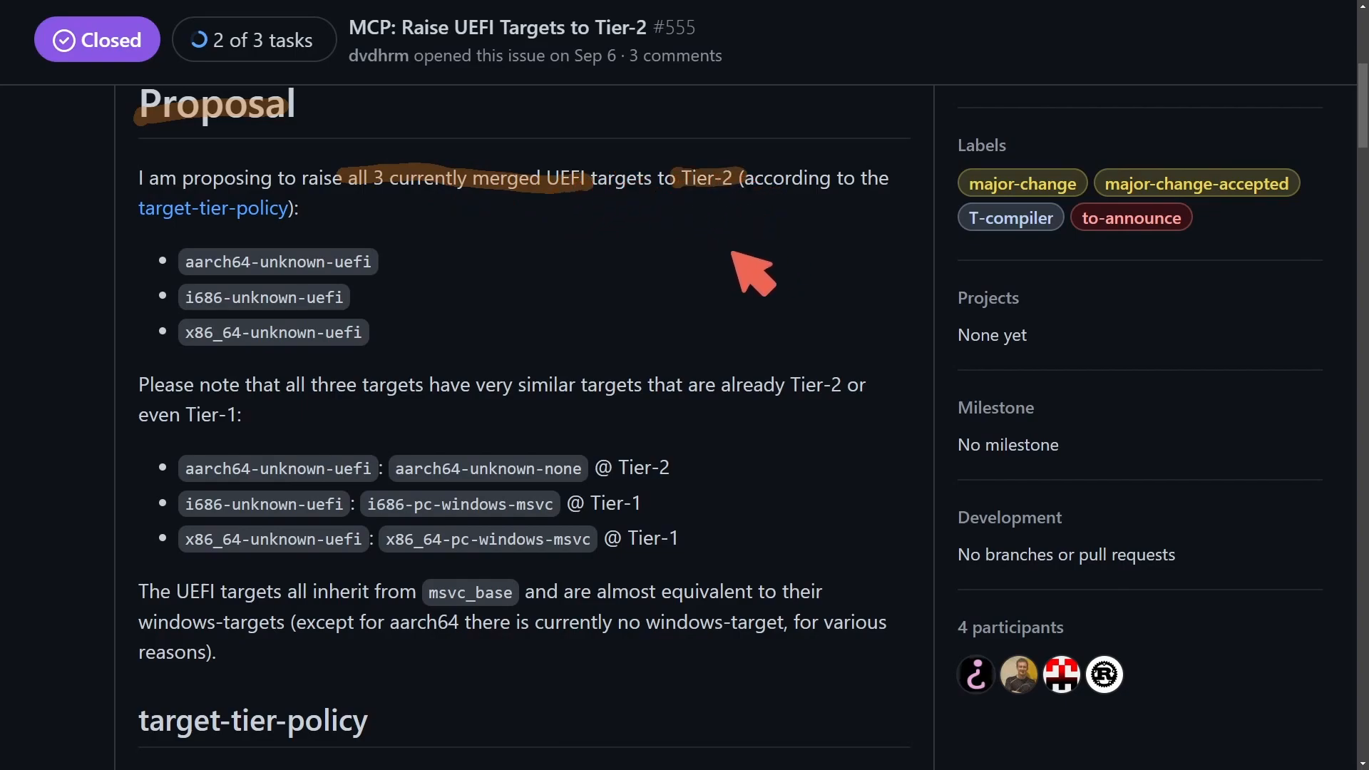
mouse_move(504, 332)
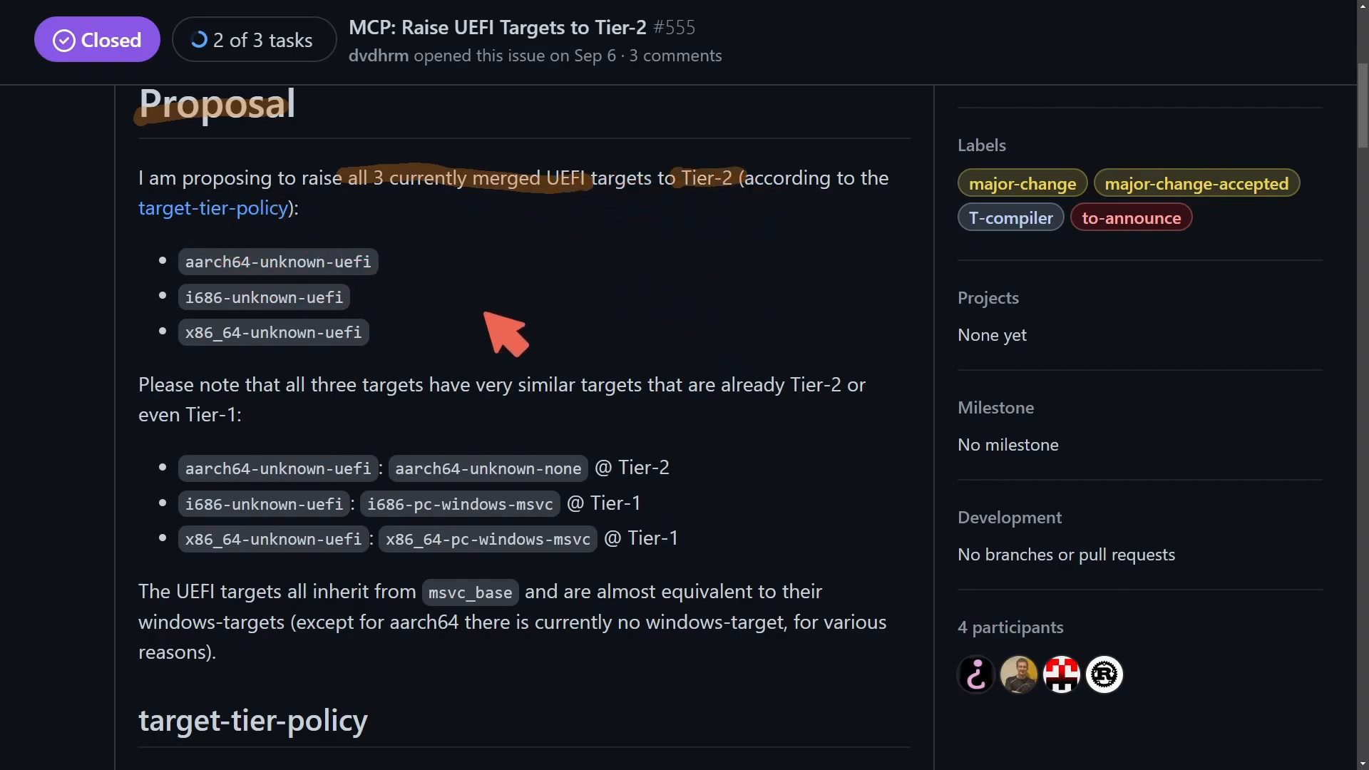
mouse_move(296, 301)
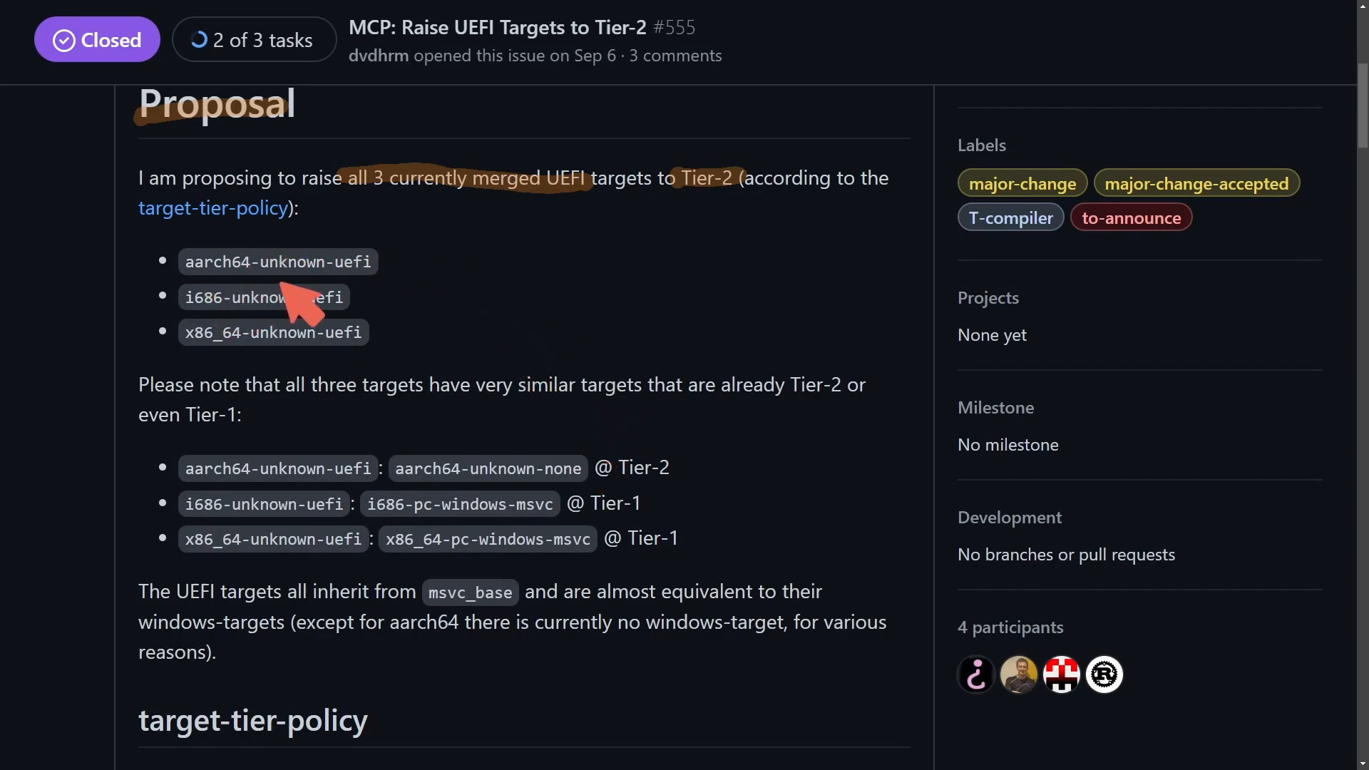
mouse_move(360, 441)
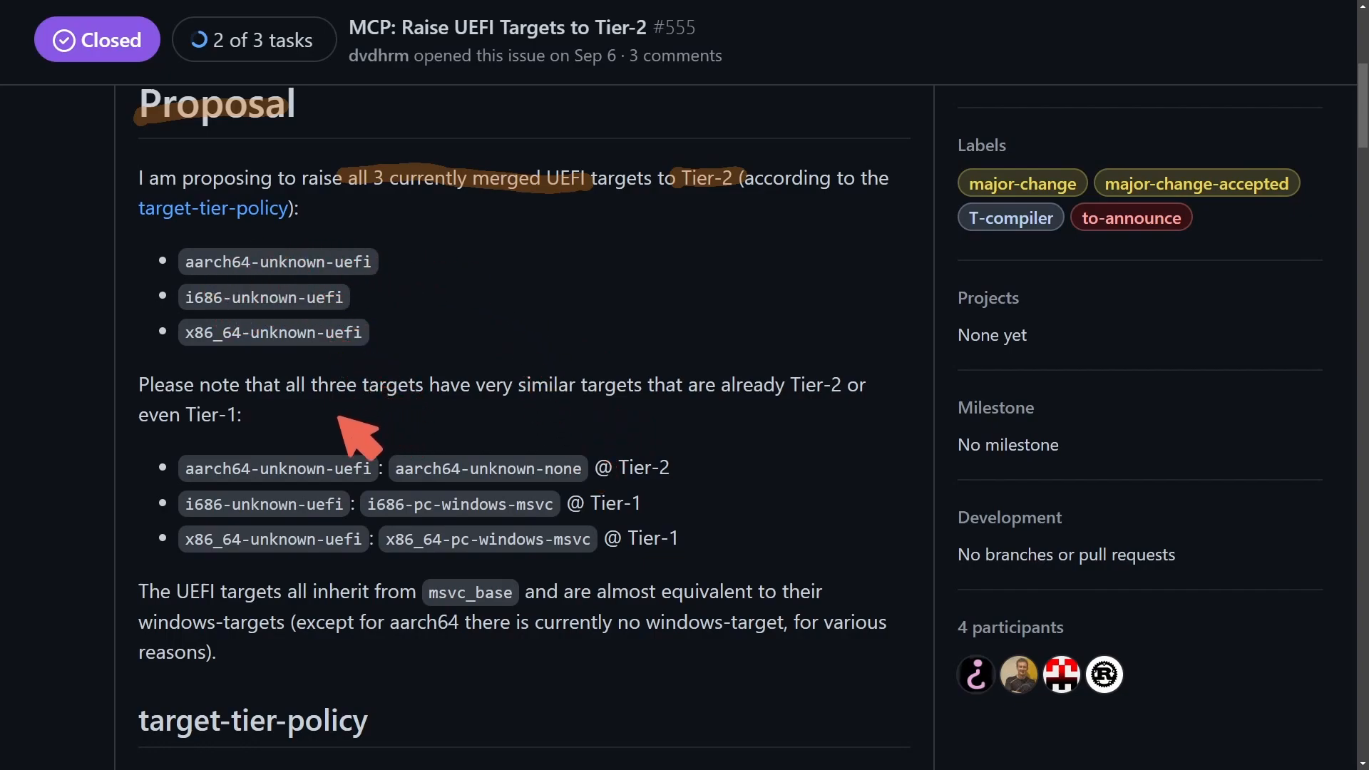
mouse_move(448, 410)
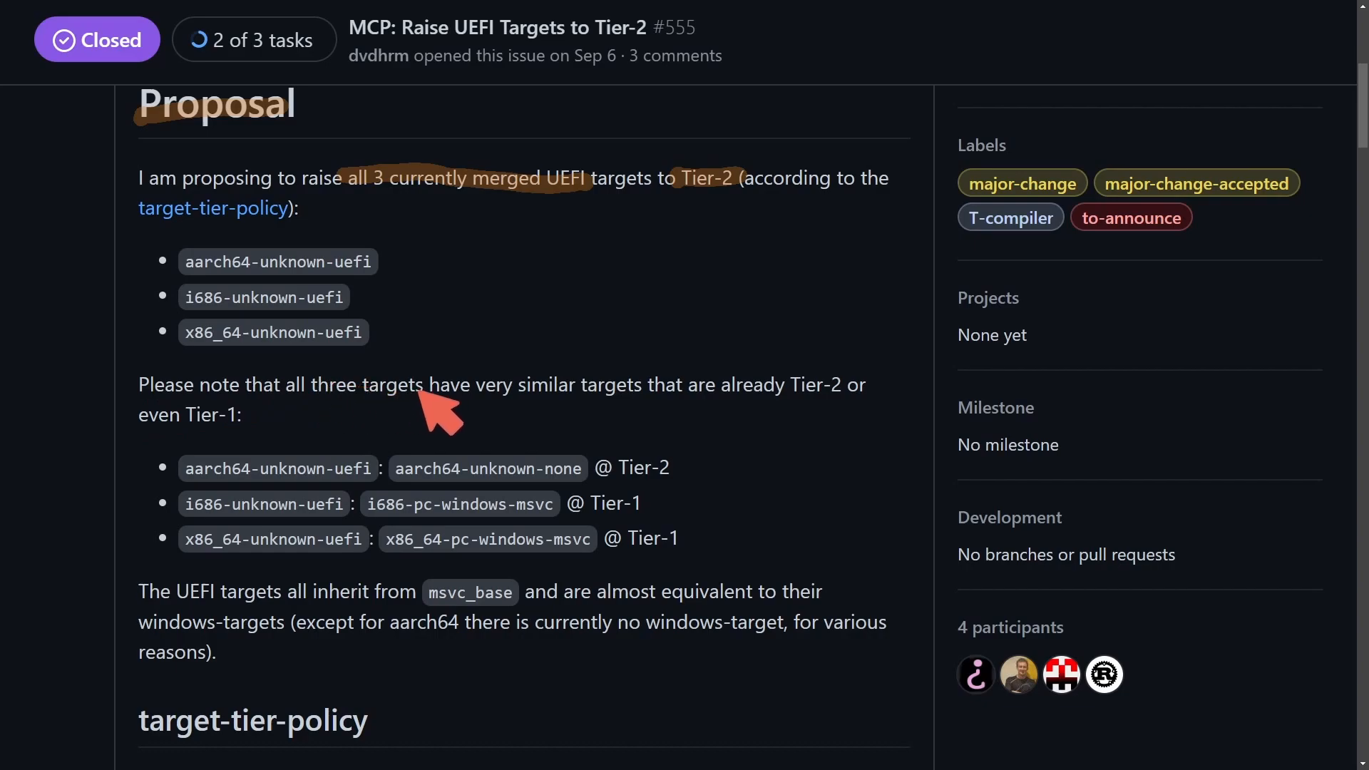
mouse_move(771, 414)
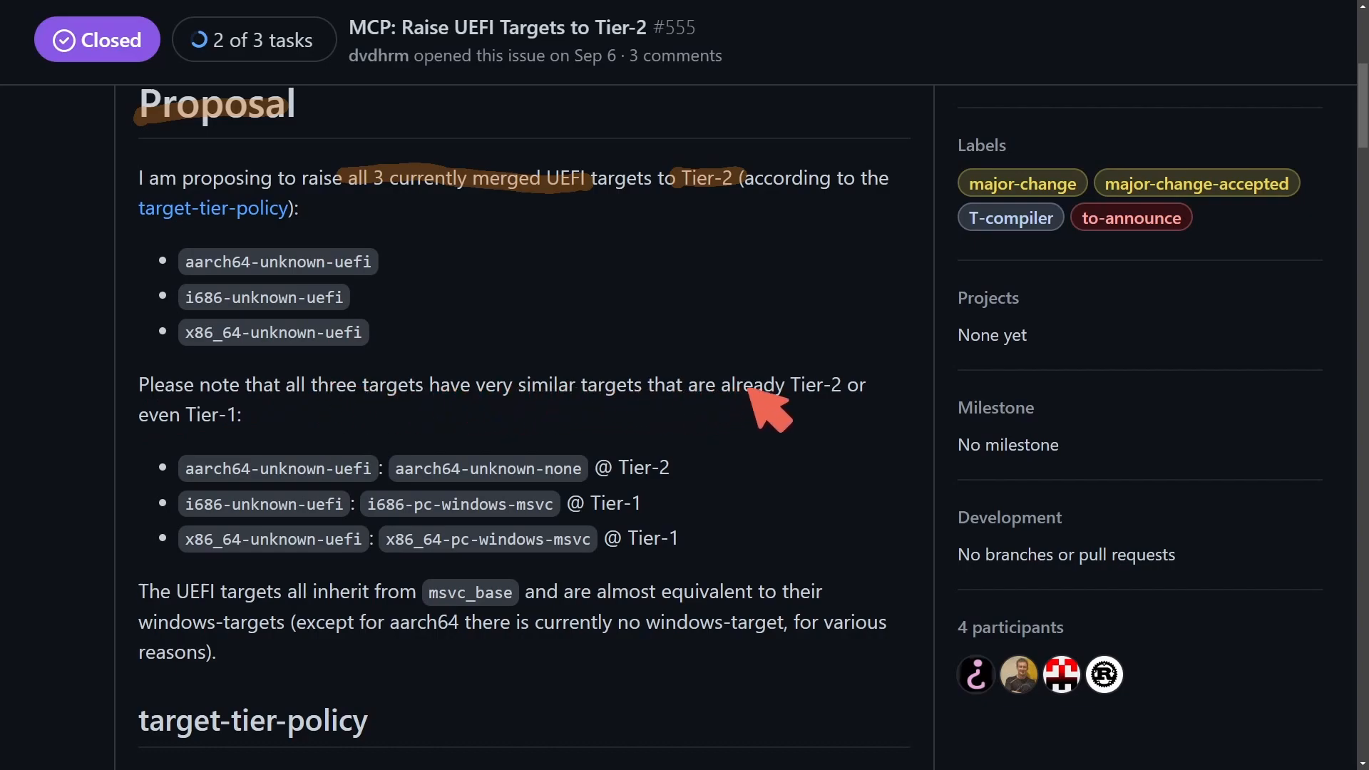
mouse_move(807, 428)
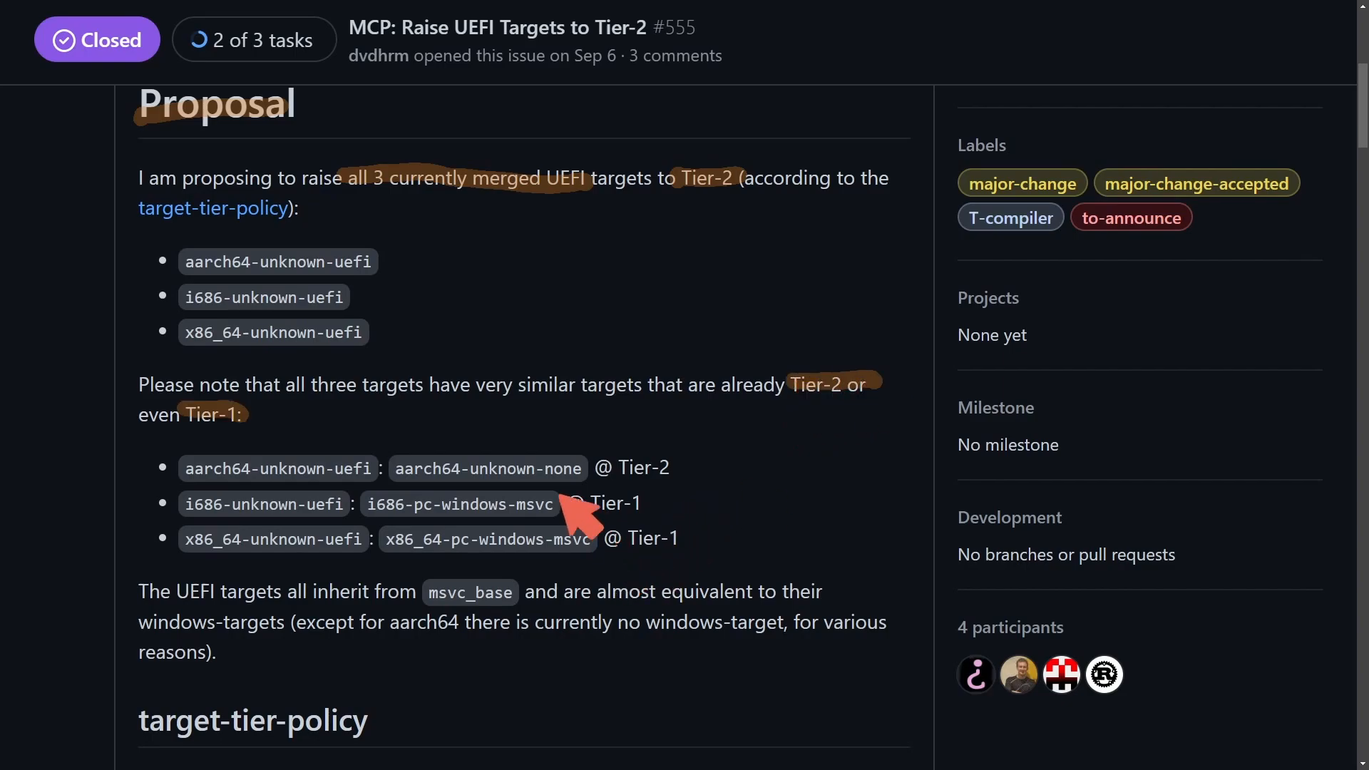
mouse_move(551, 514)
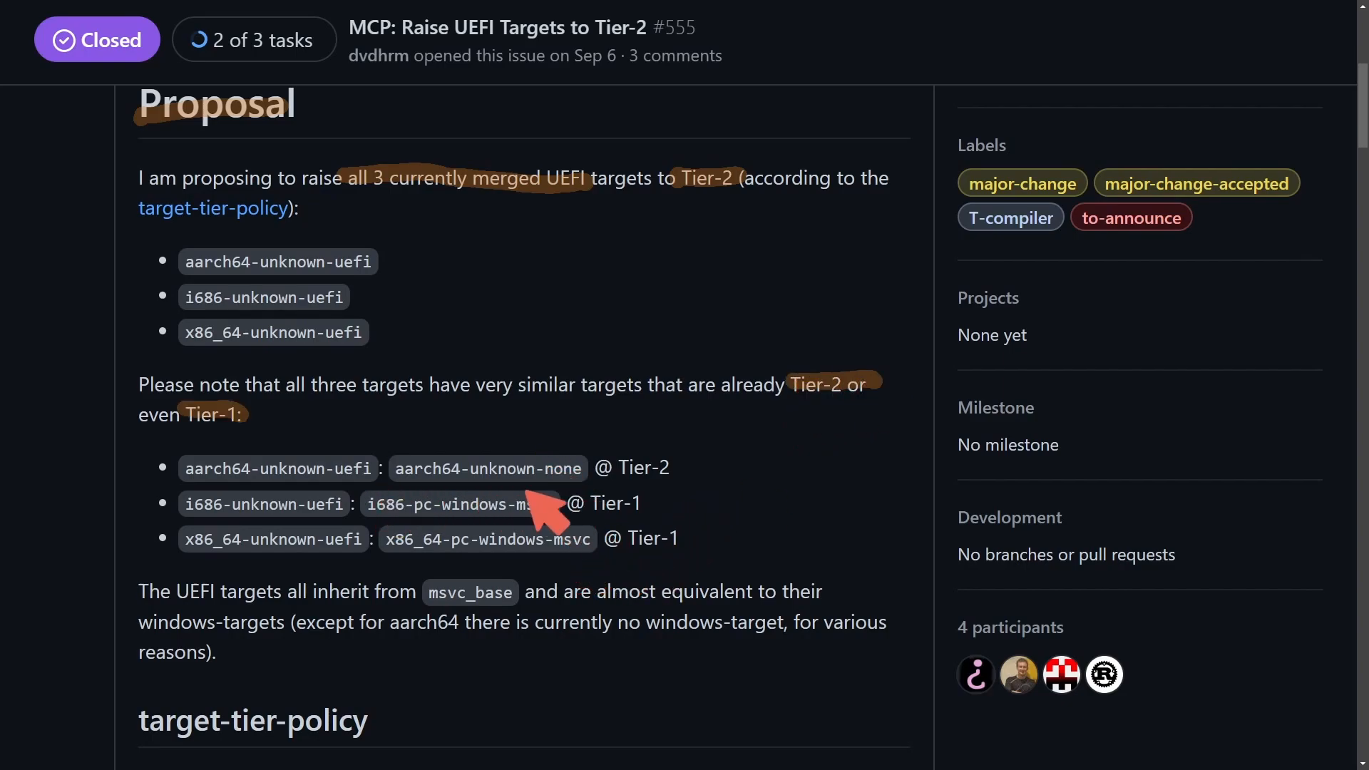
mouse_move(542, 580)
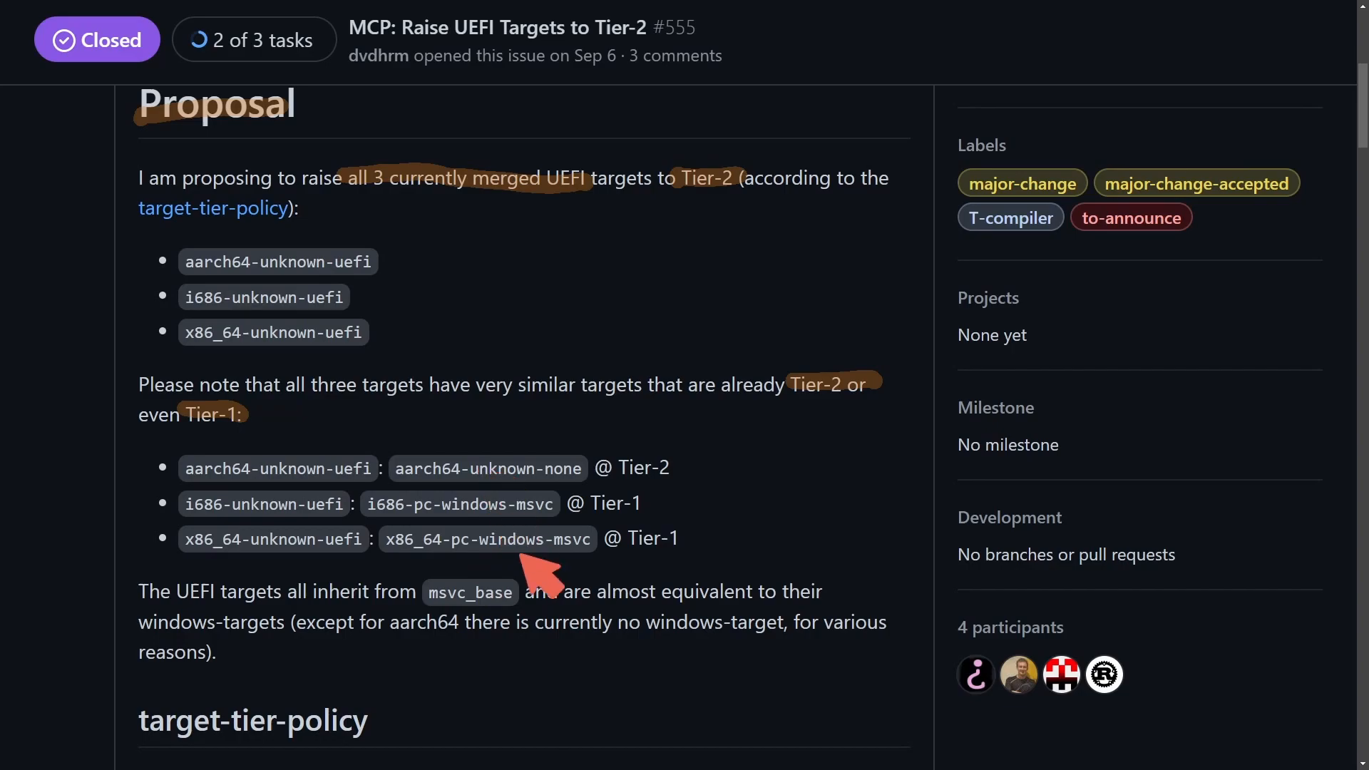
mouse_move(646, 494)
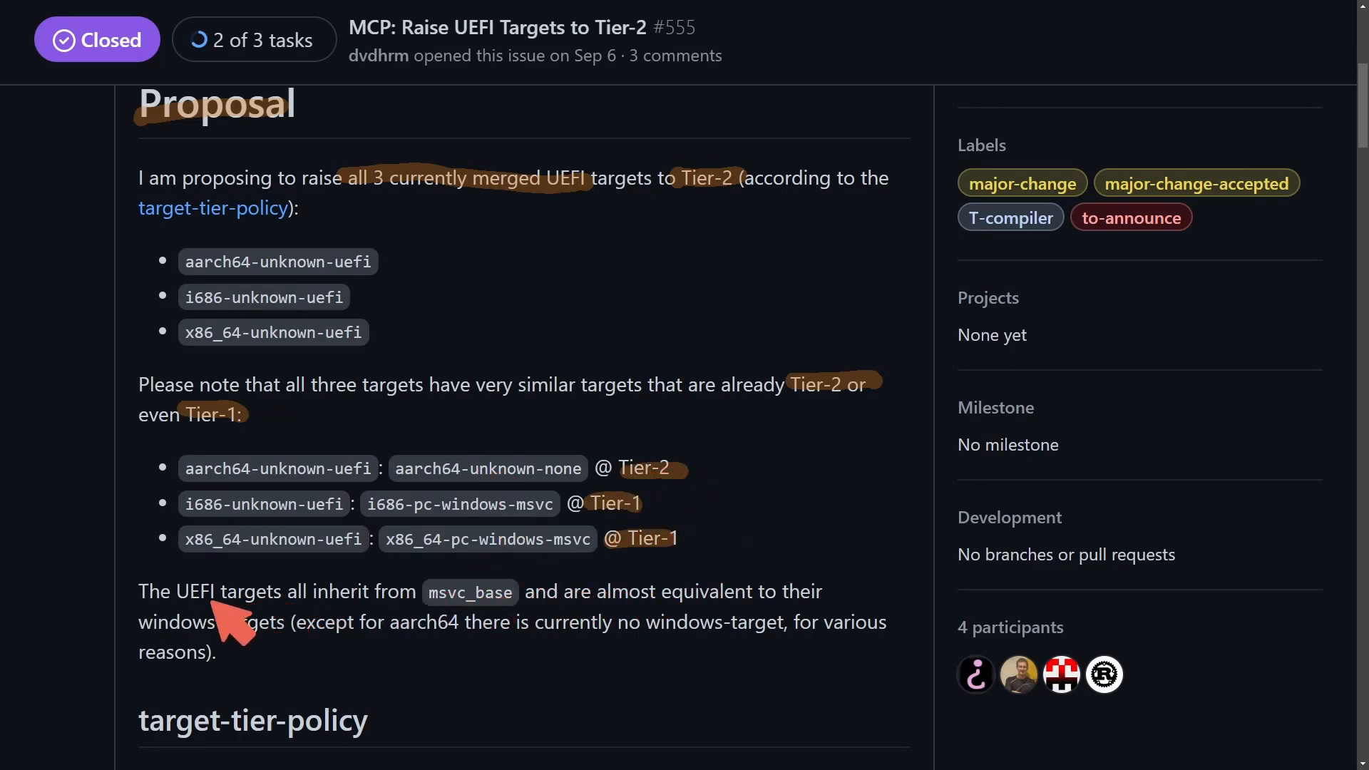
mouse_move(485, 628)
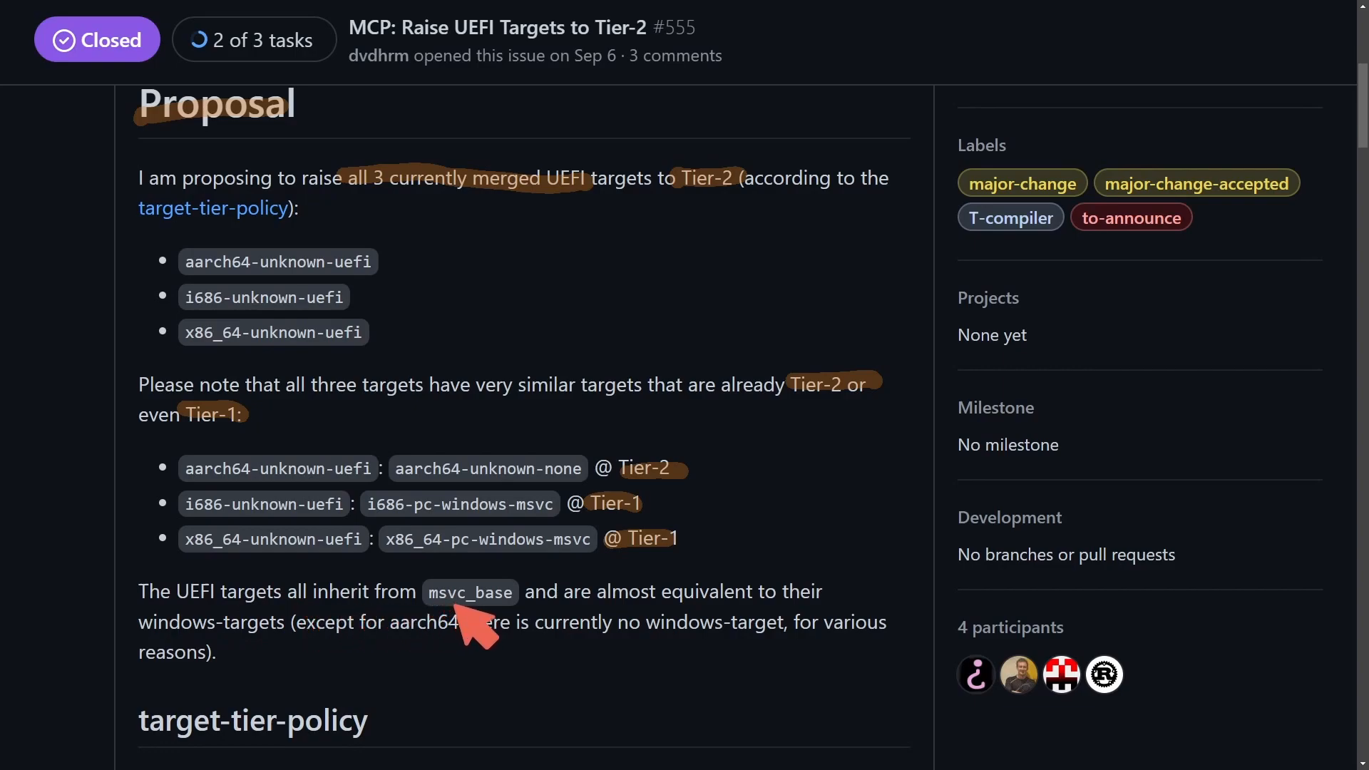
mouse_move(580, 629)
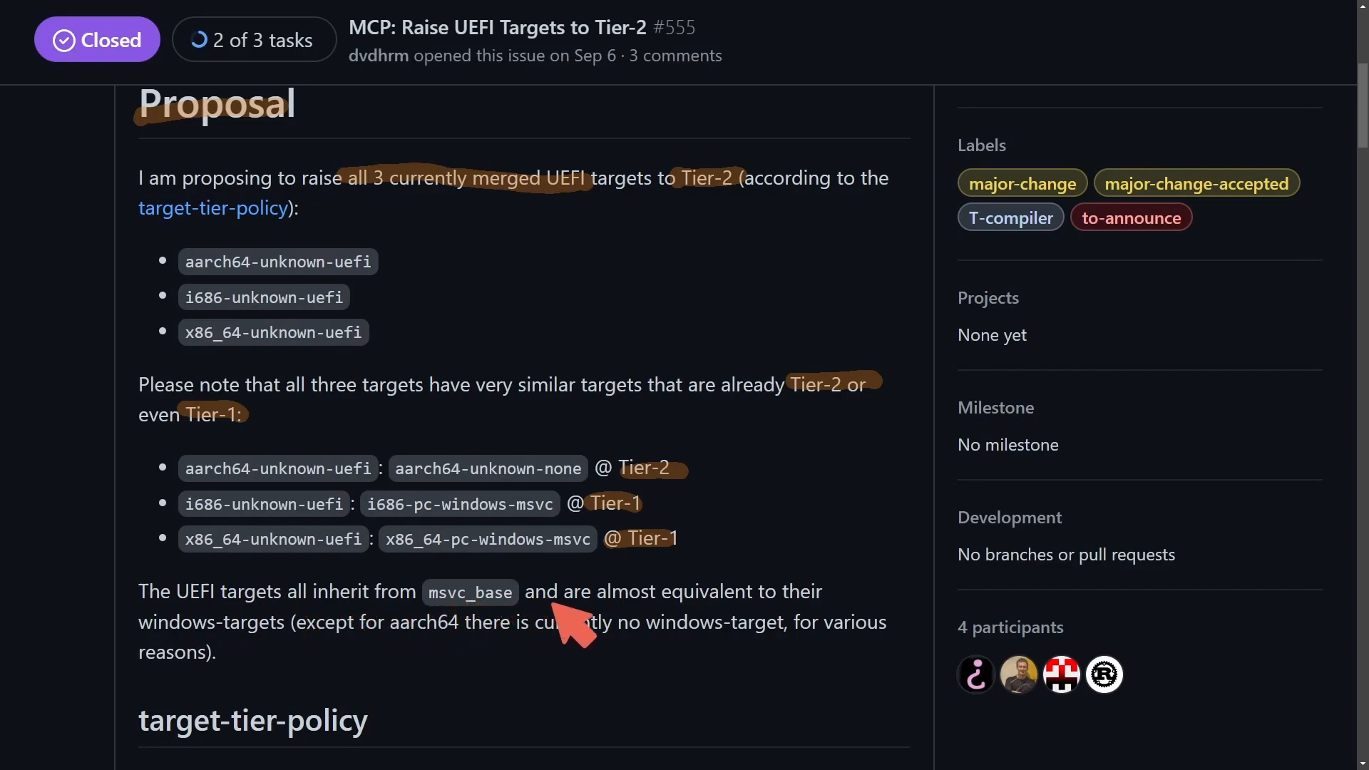
mouse_move(349, 663)
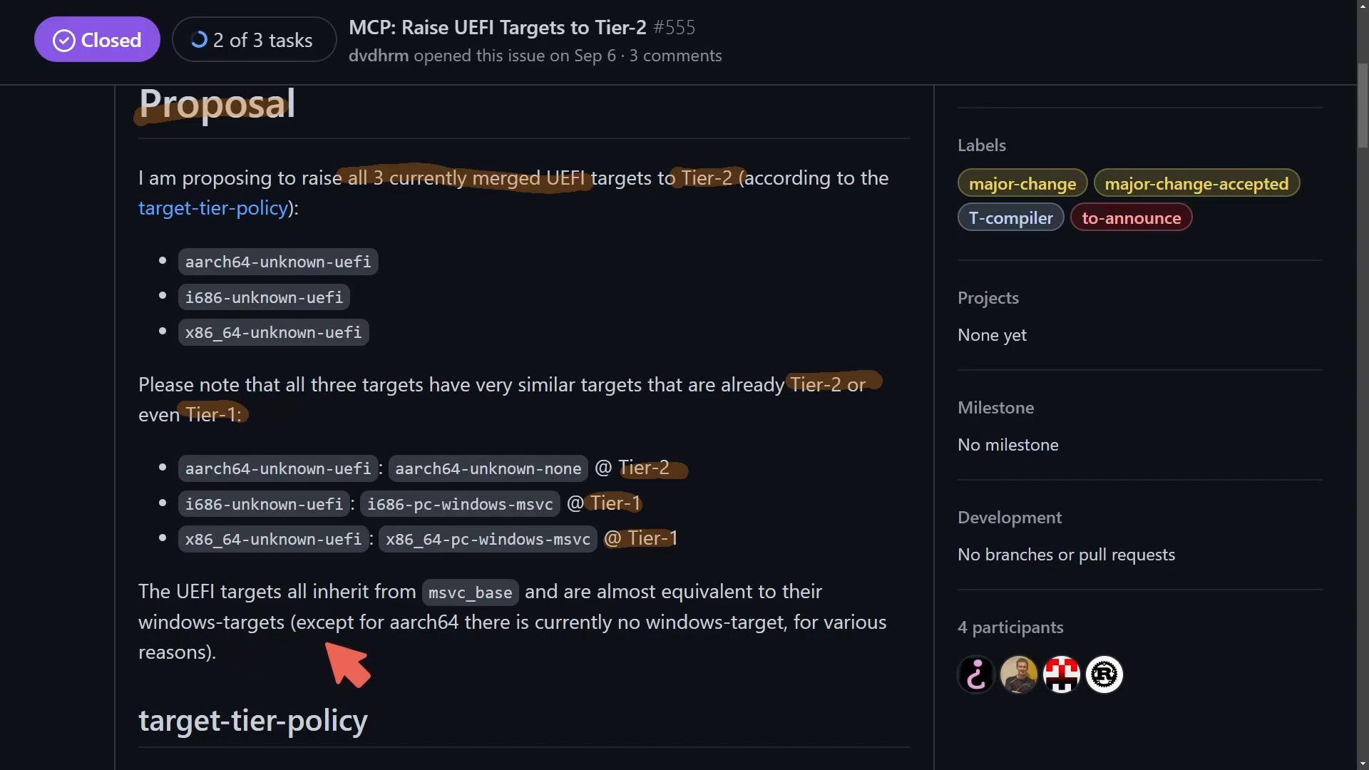
mouse_move(542, 650)
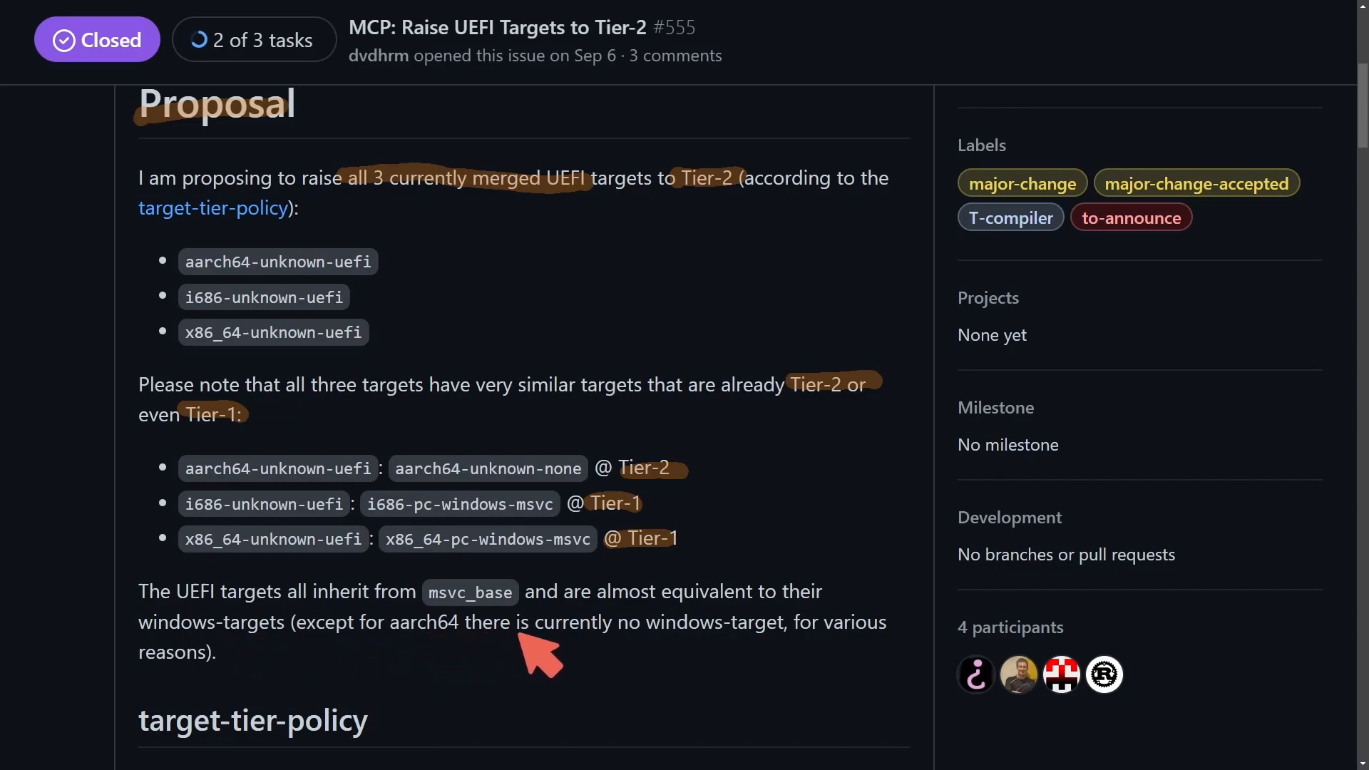
mouse_move(855, 650)
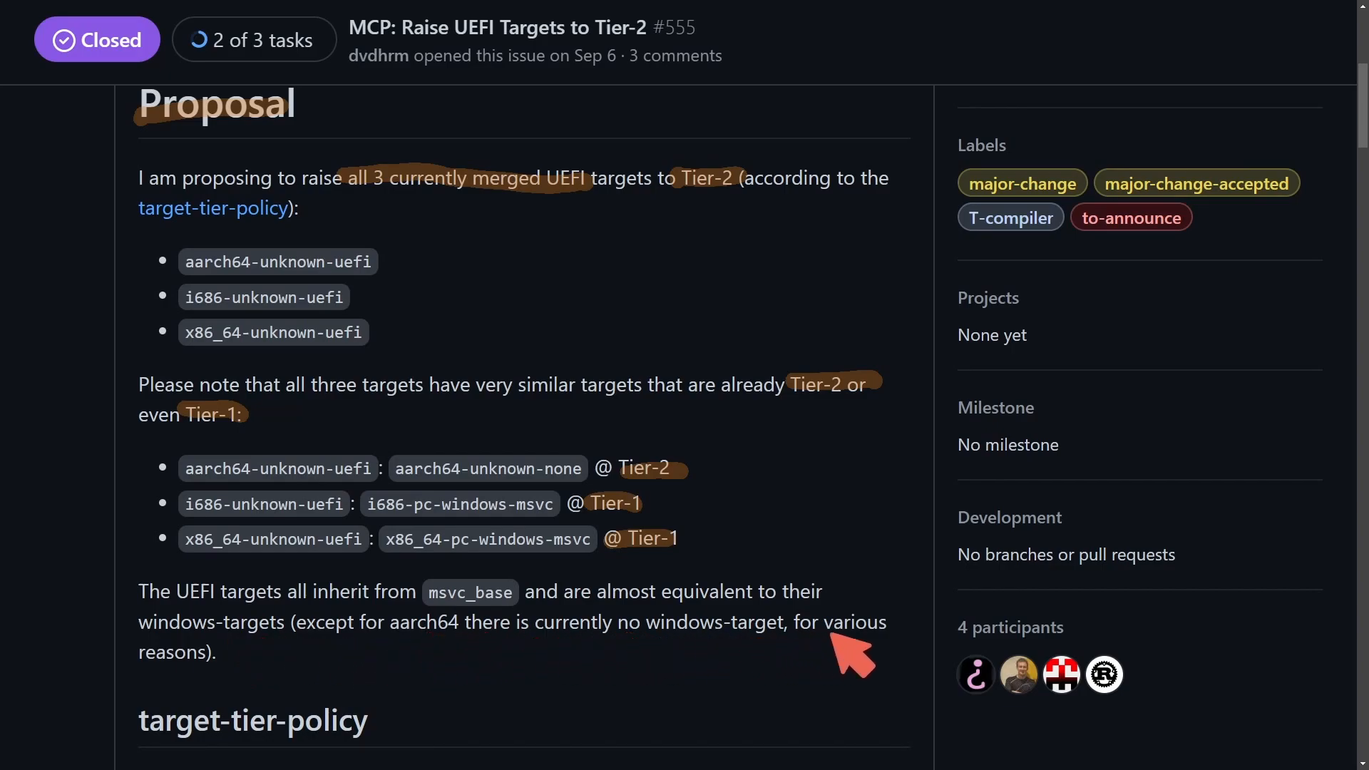
- Scroll down the GitHub issue through the target-tier-policy requirements toward the std-on-UEFI discussion
scroll(down, 3)
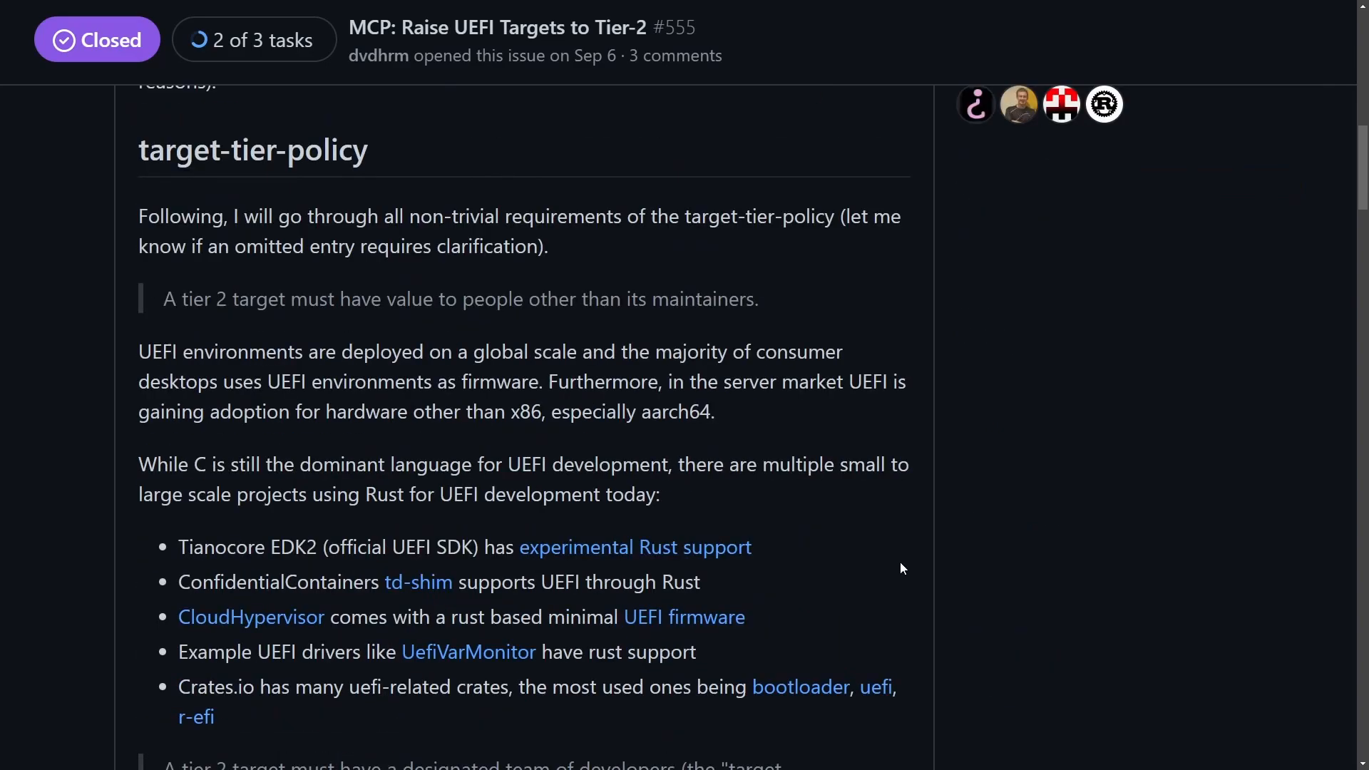
mouse_move(896, 578)
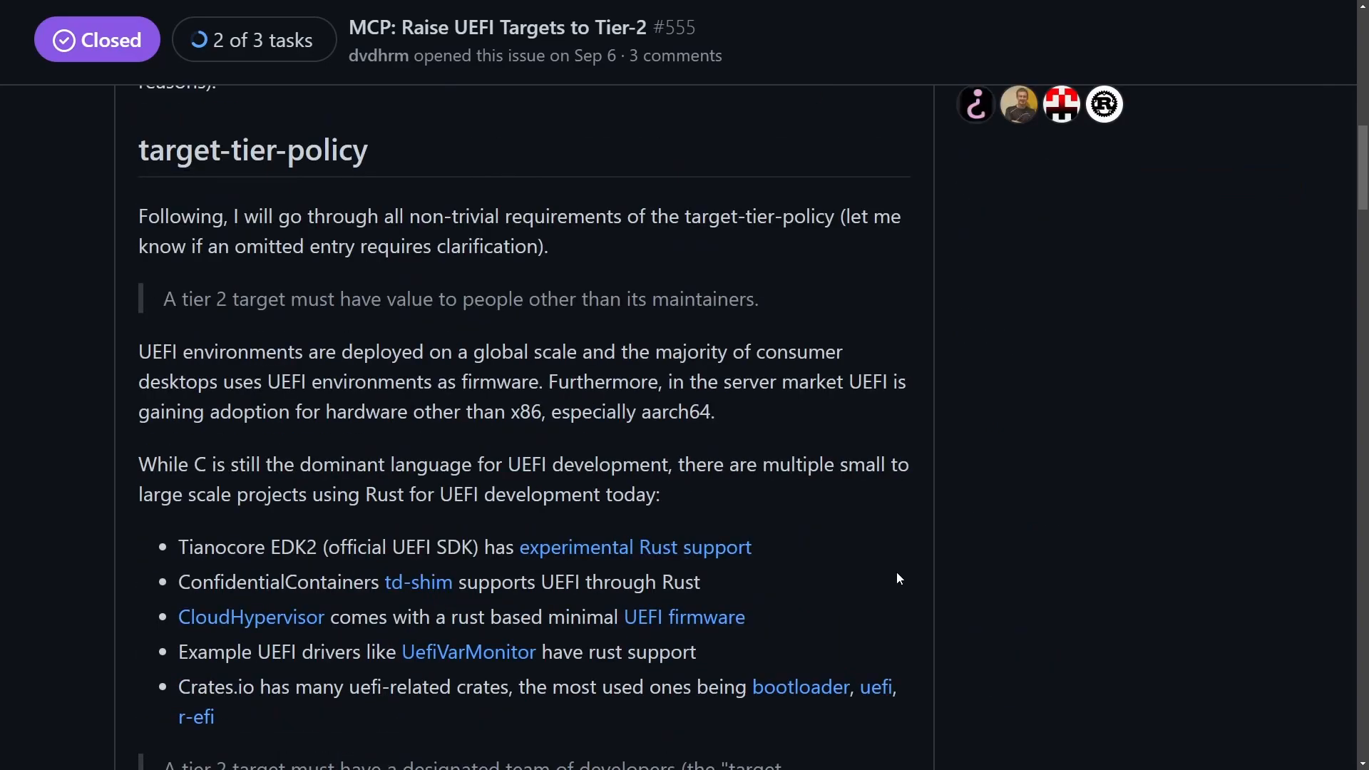
scroll(down, 3)
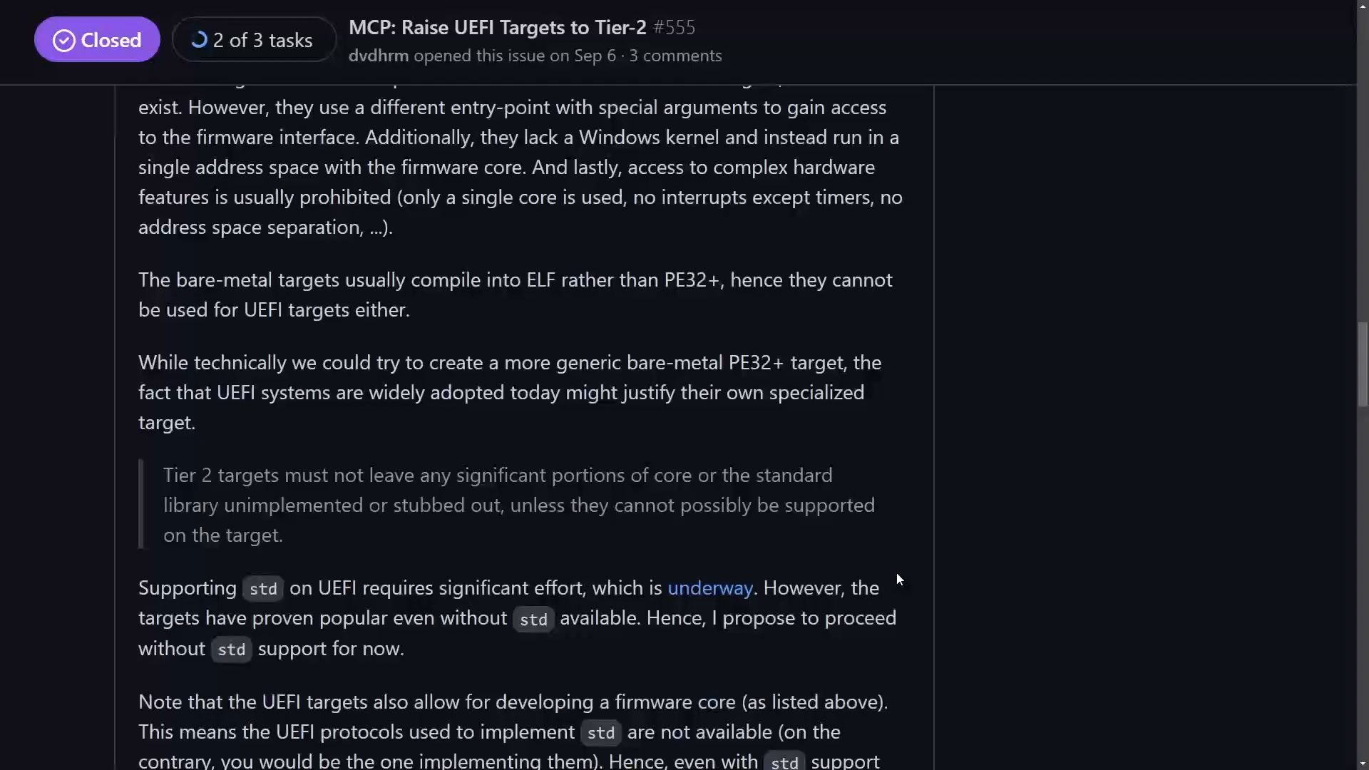
scroll(down, 3)
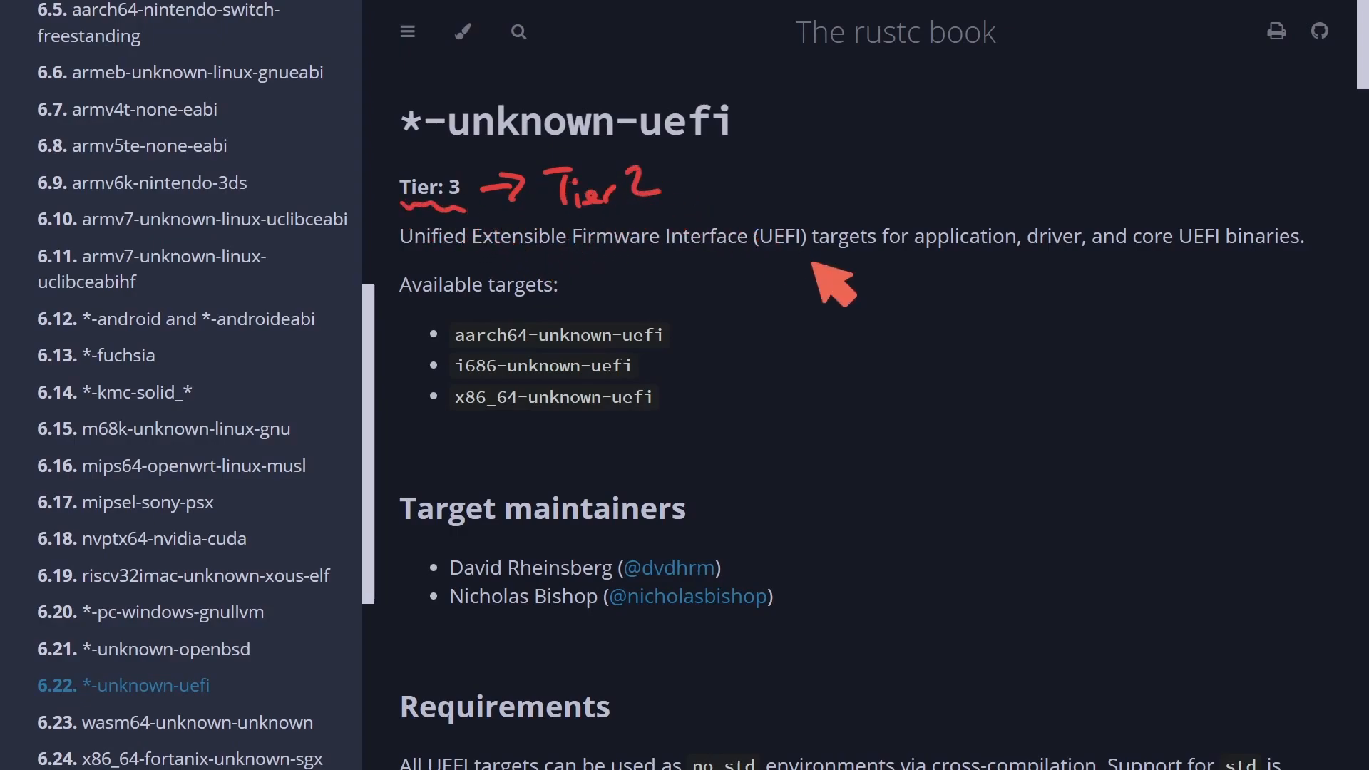
mouse_move(982, 467)
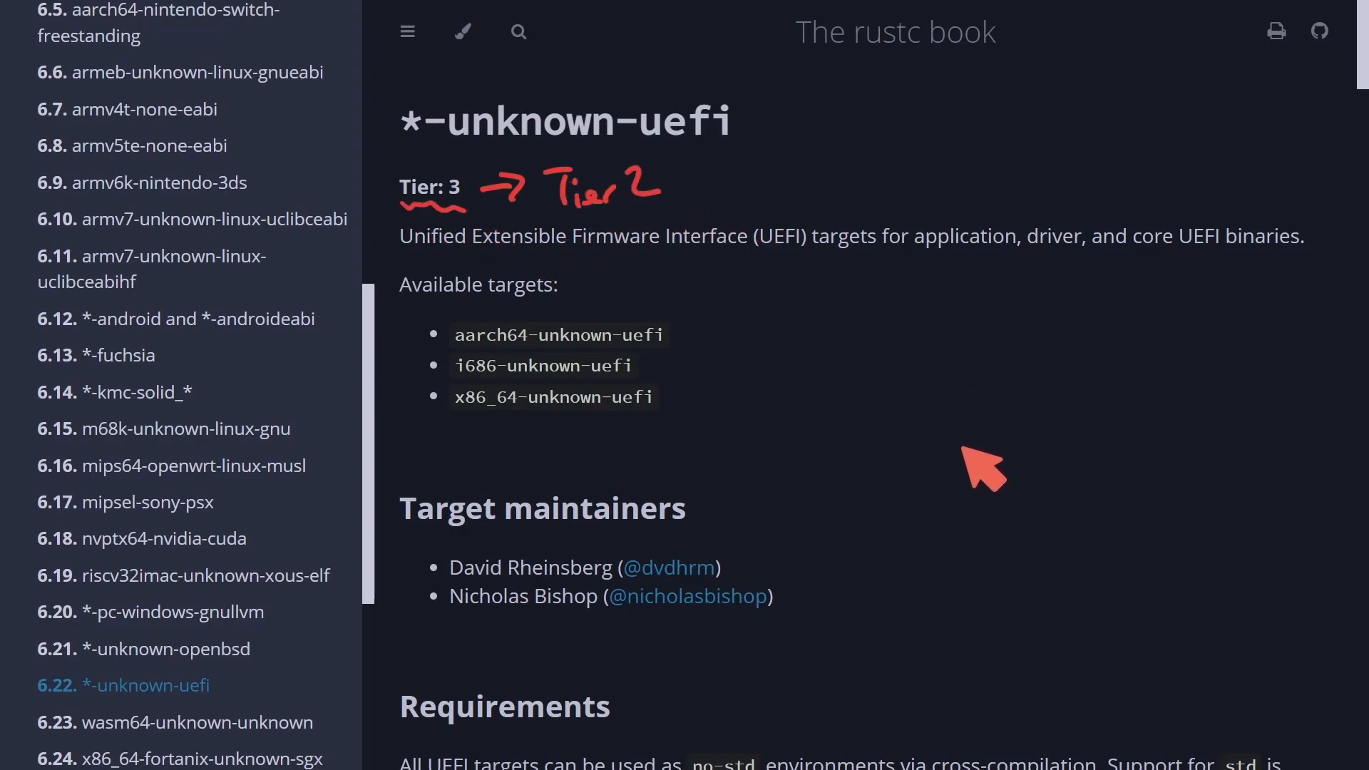
mouse_move(868, 402)
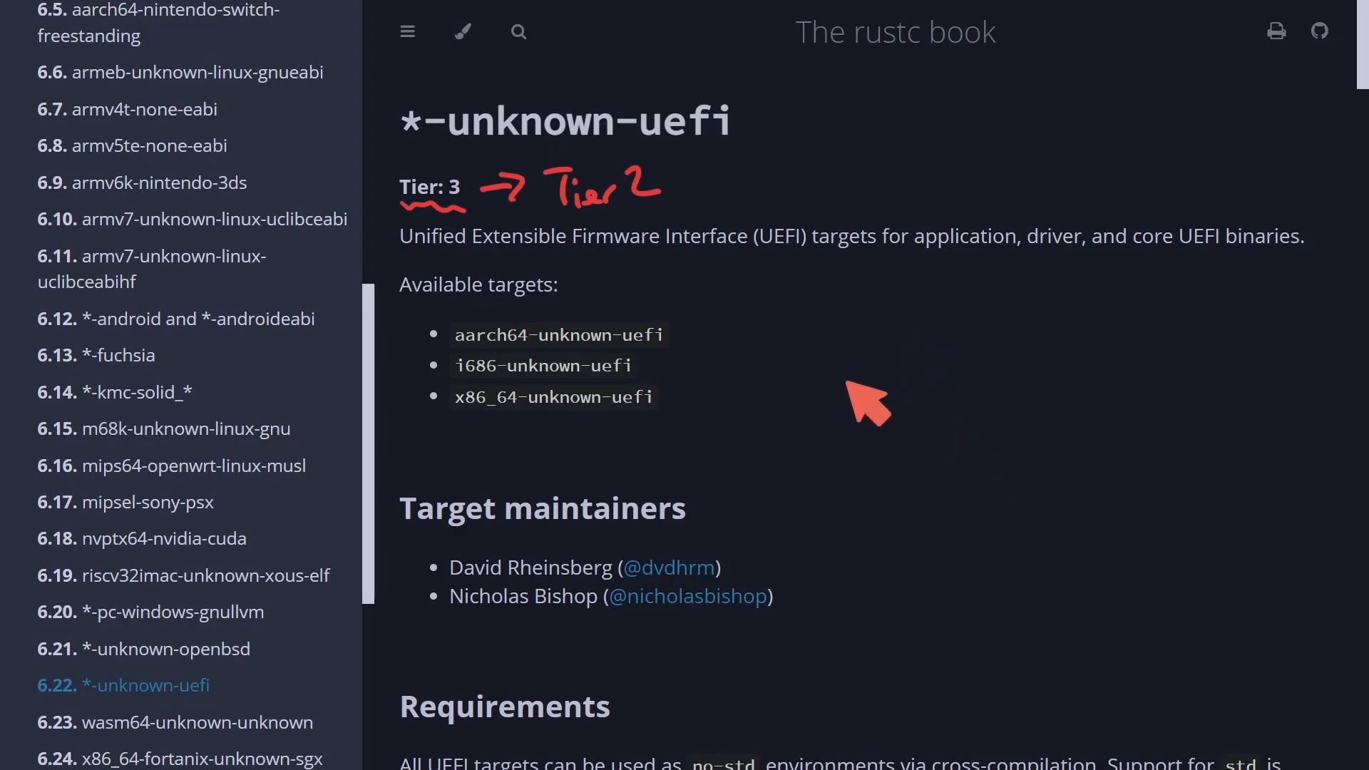
mouse_move(908, 366)
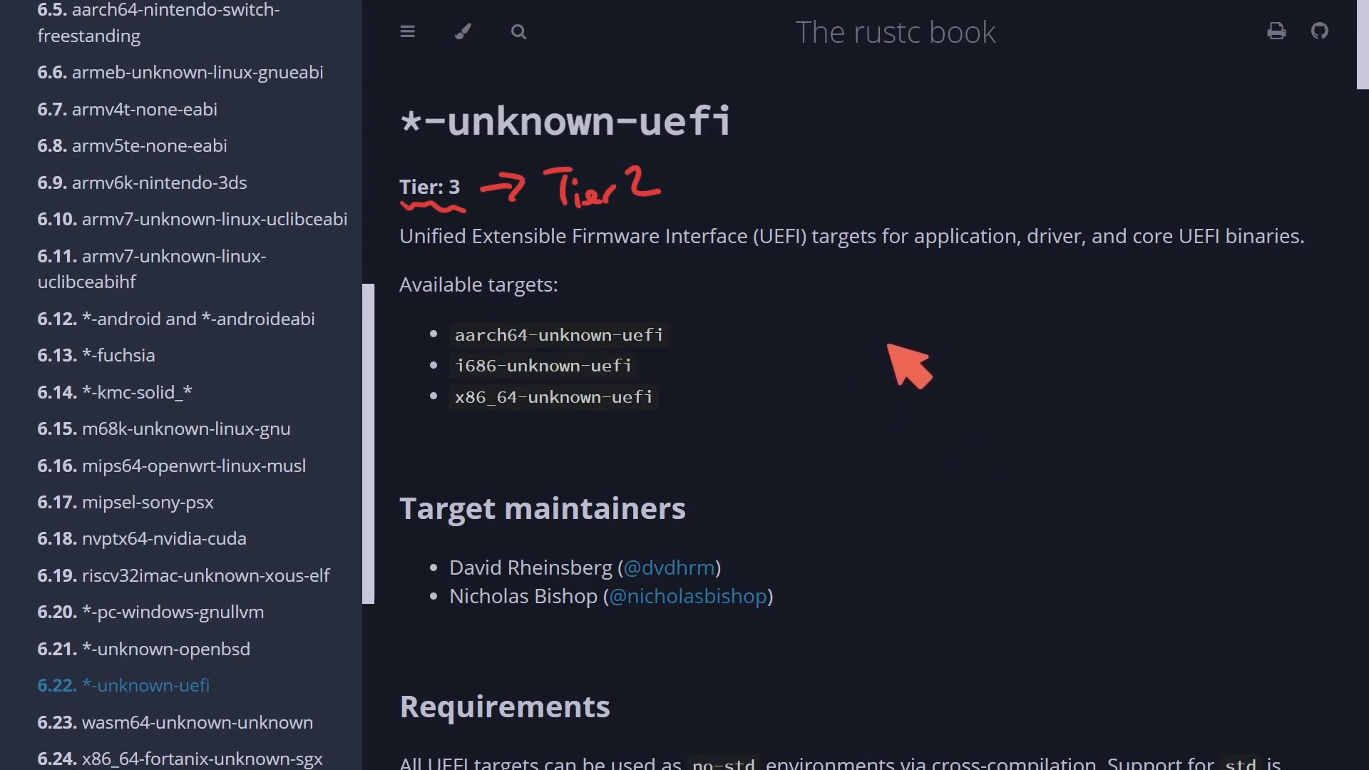
mouse_move(906, 371)
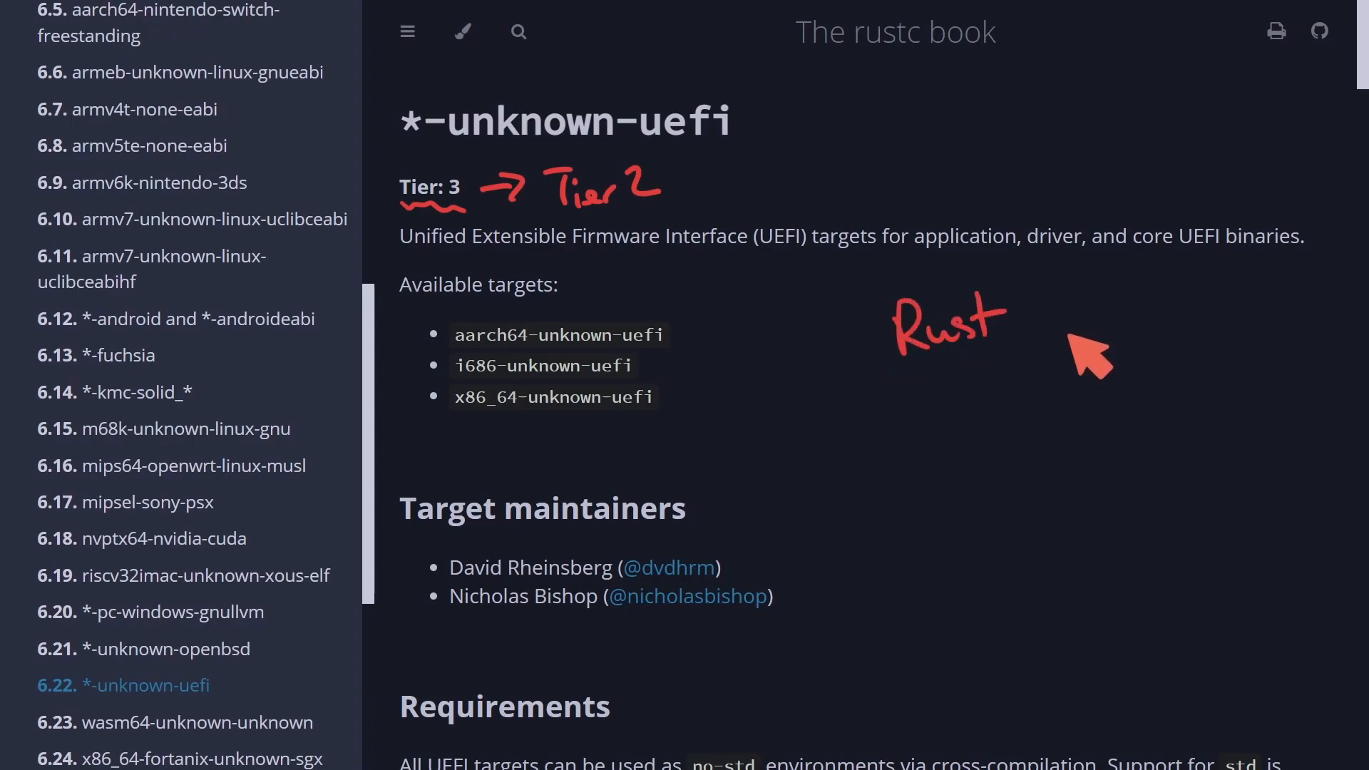
mouse_move(1090, 354)
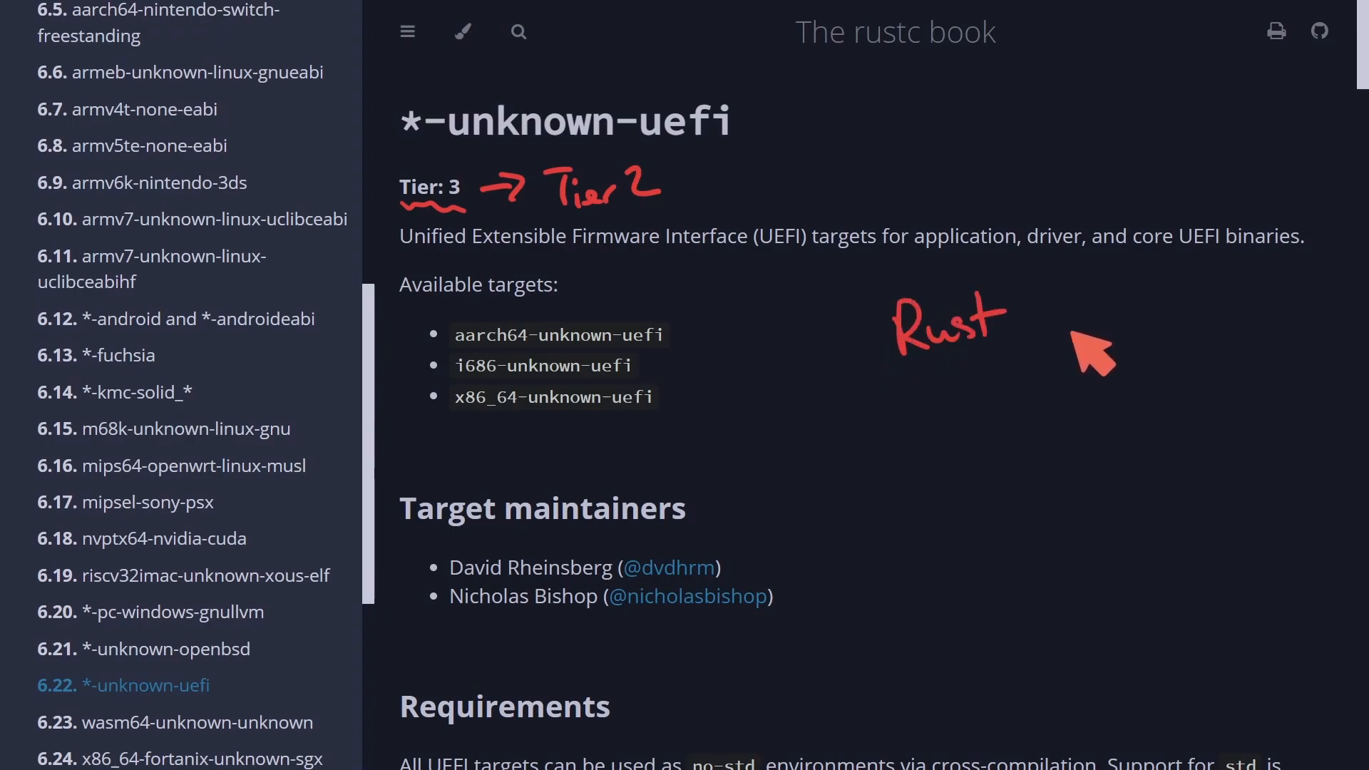
mouse_move(1113, 354)
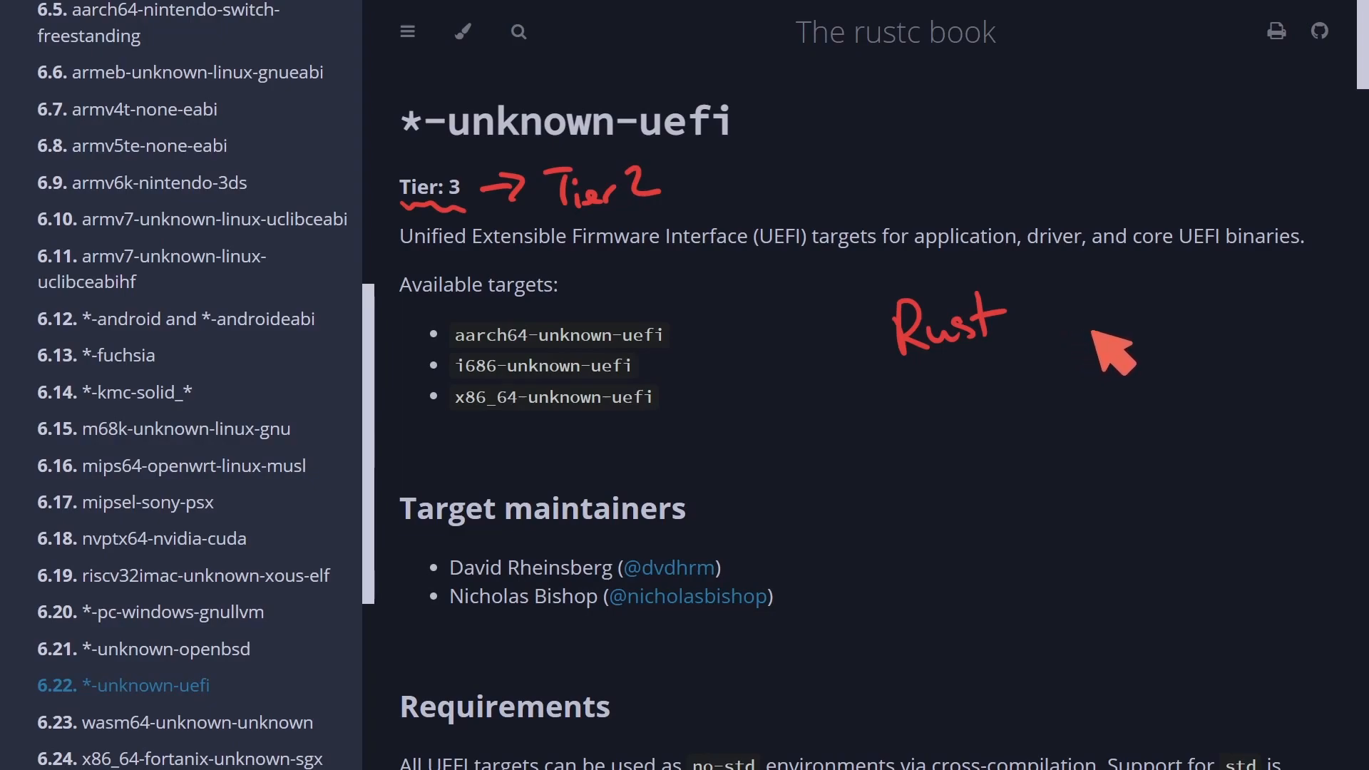
mouse_move(1117, 358)
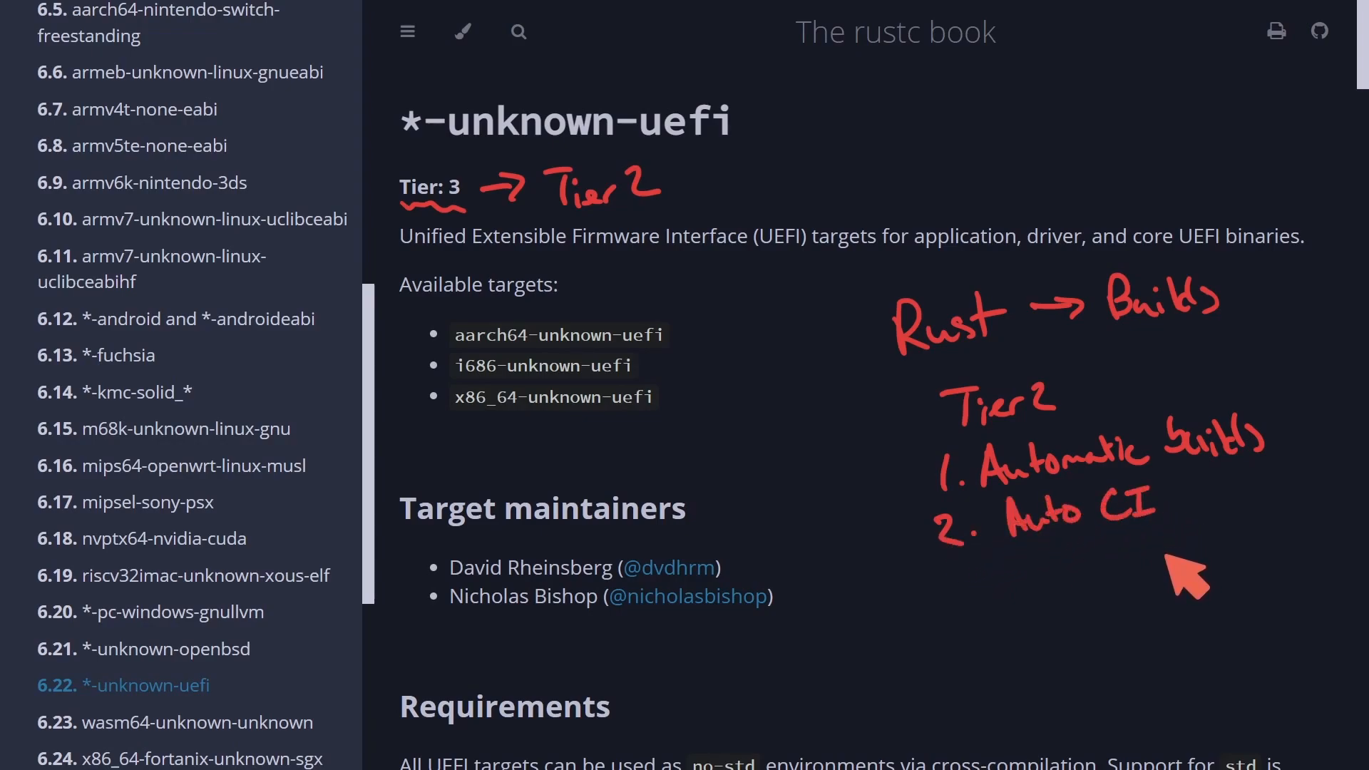
mouse_move(1067, 642)
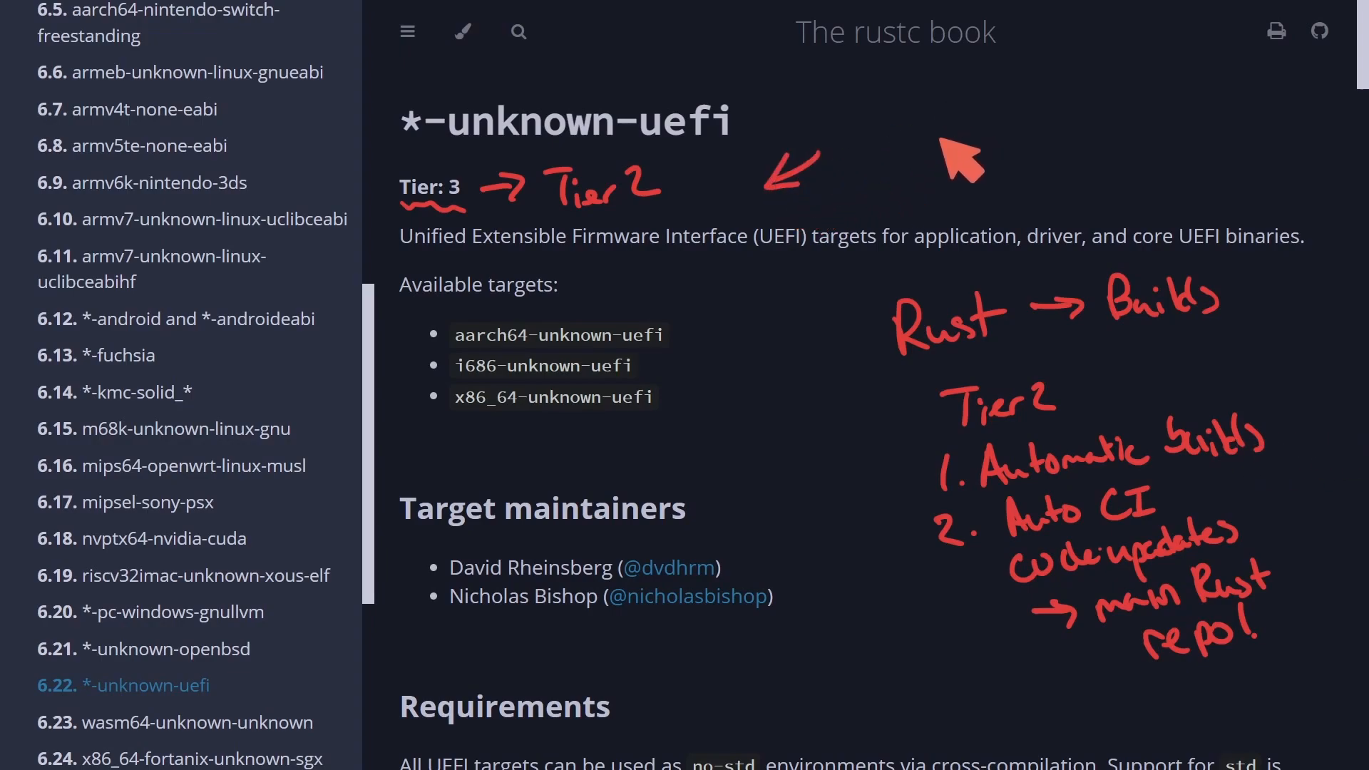
mouse_move(855, 122)
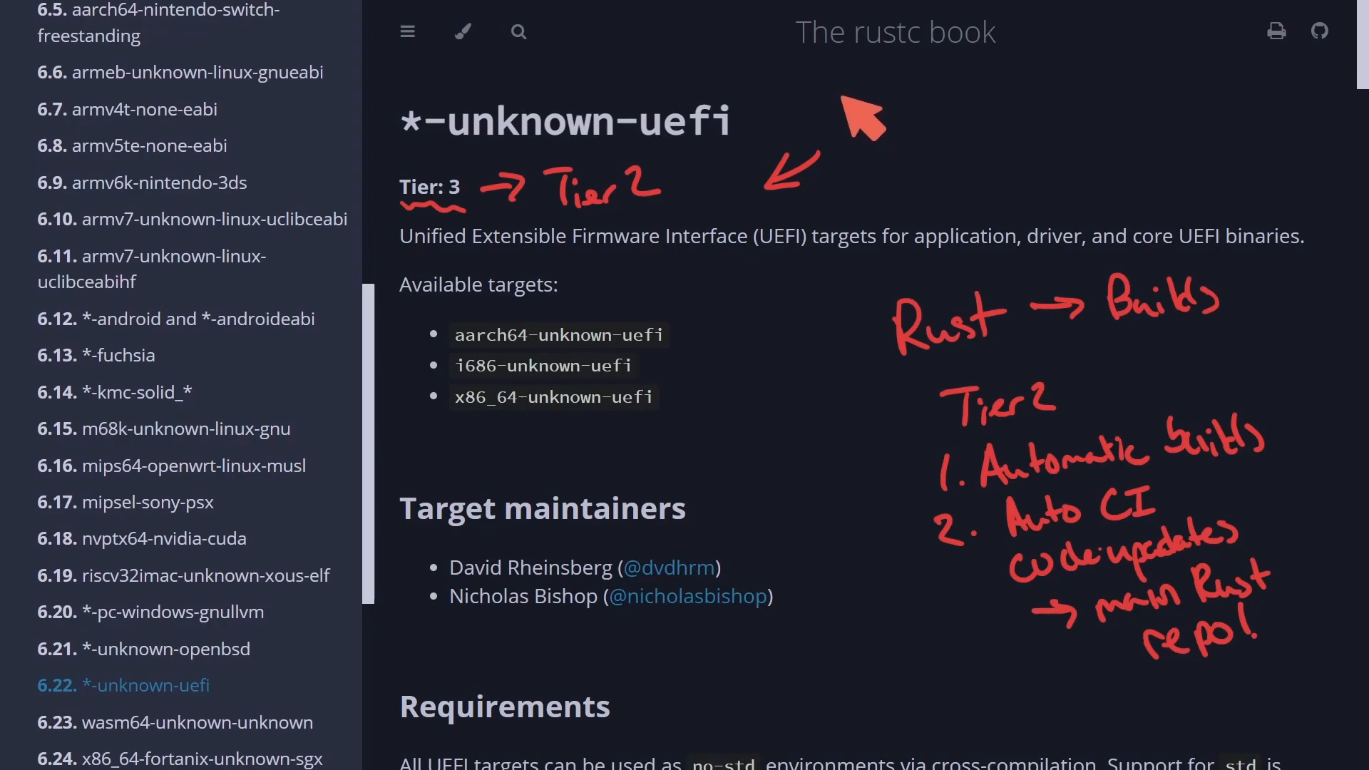